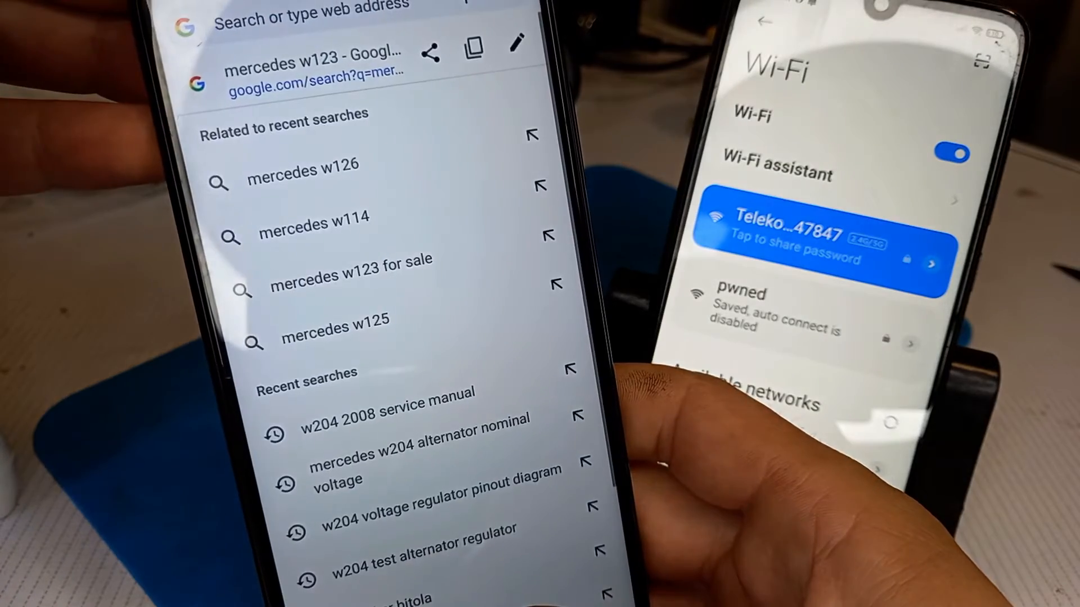
Step: Load the Deauther page at 192.168.4.1 and accept its warning notice
type("192.168.4.1")
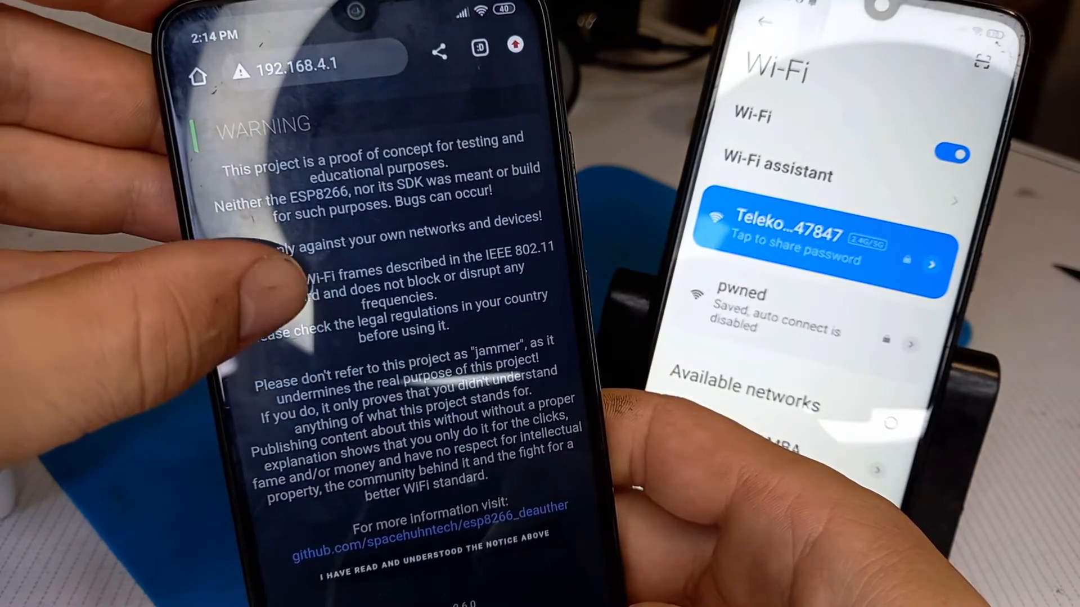
left_click(417, 554)
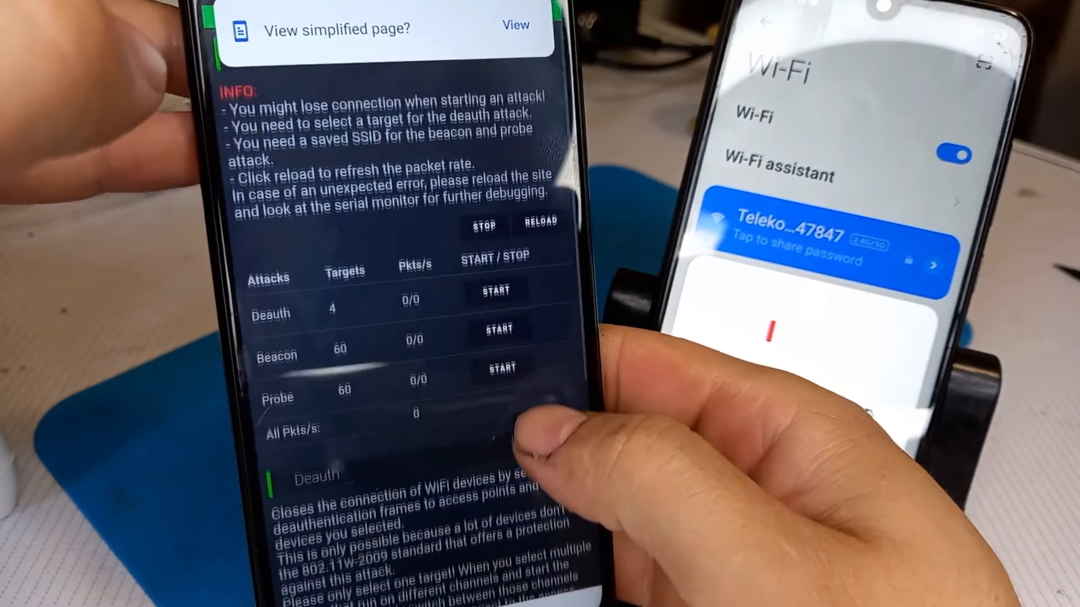
scroll("down", 3)
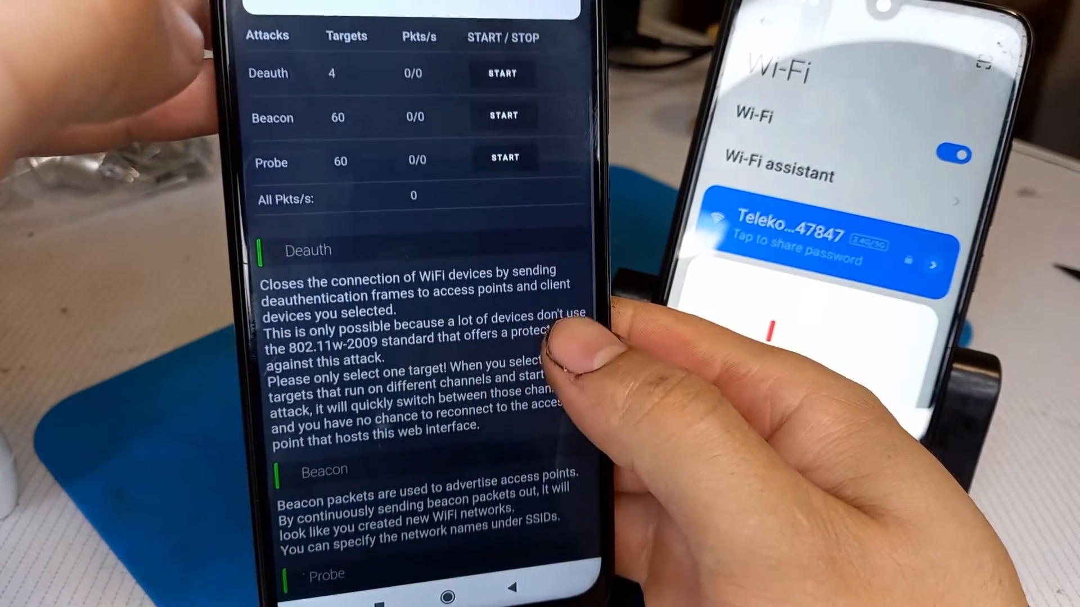
scroll("down", 3)
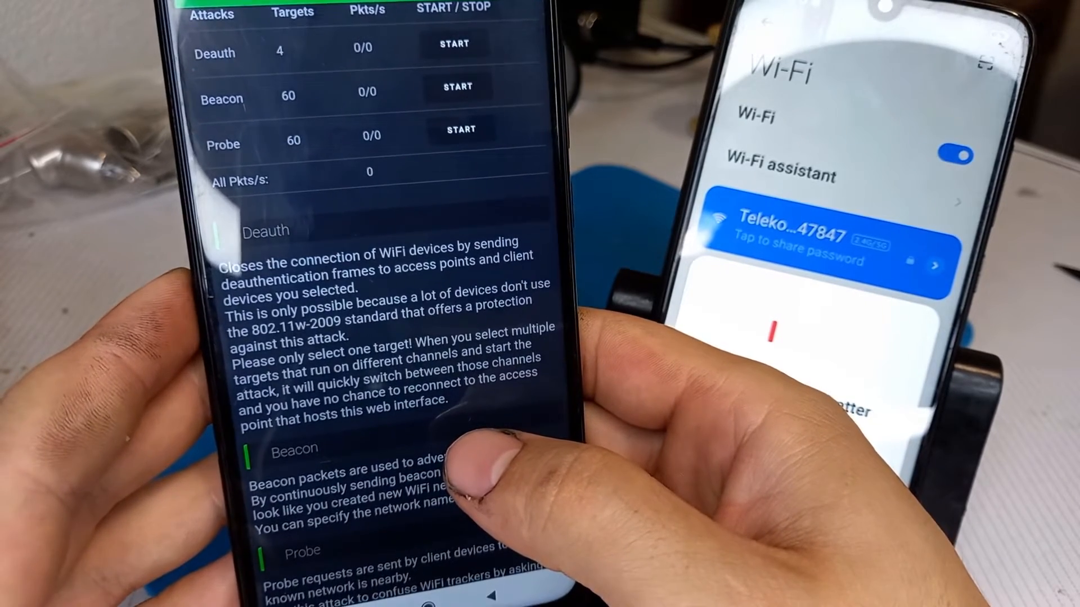
scroll("down", 3)
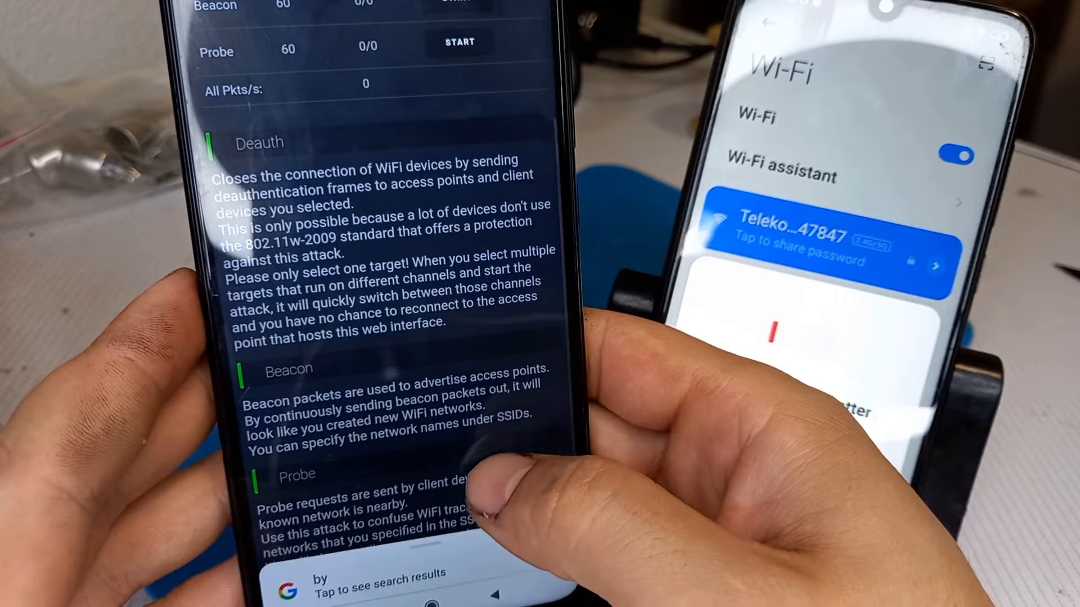
double_click(482, 503)
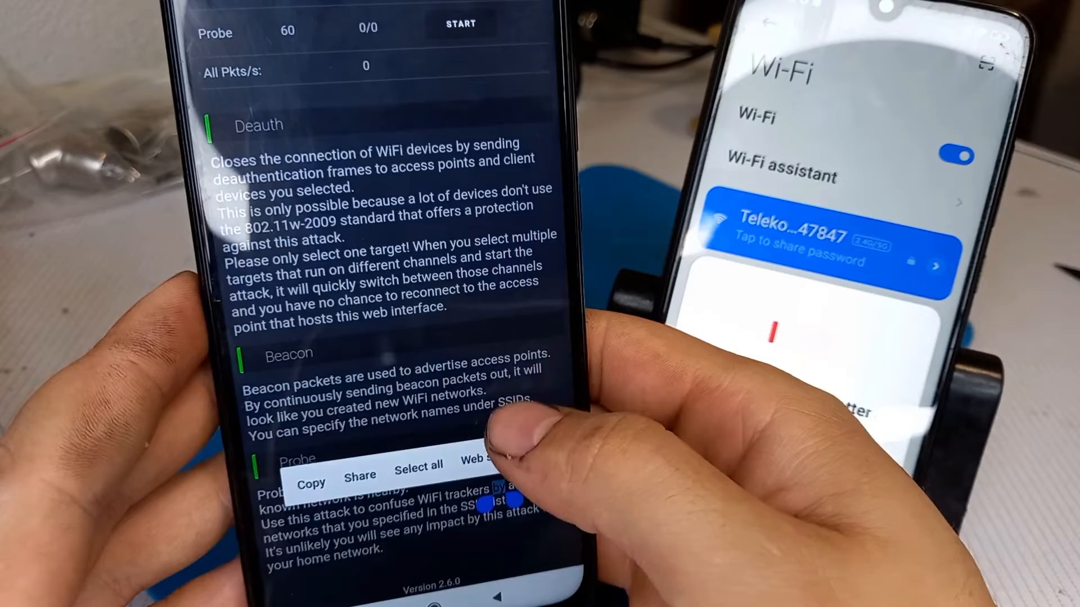
scroll("down", 3)
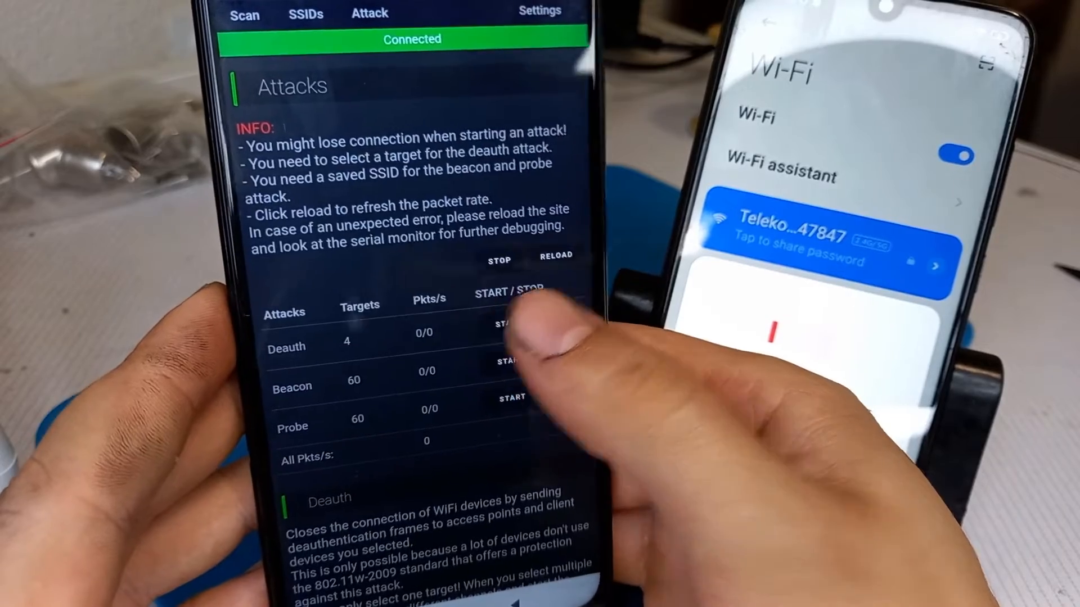
Step: Start the deauth attack on the four targets, dismiss the other phone's battery popup, and go to the SSIDs page
left_click(510, 324)
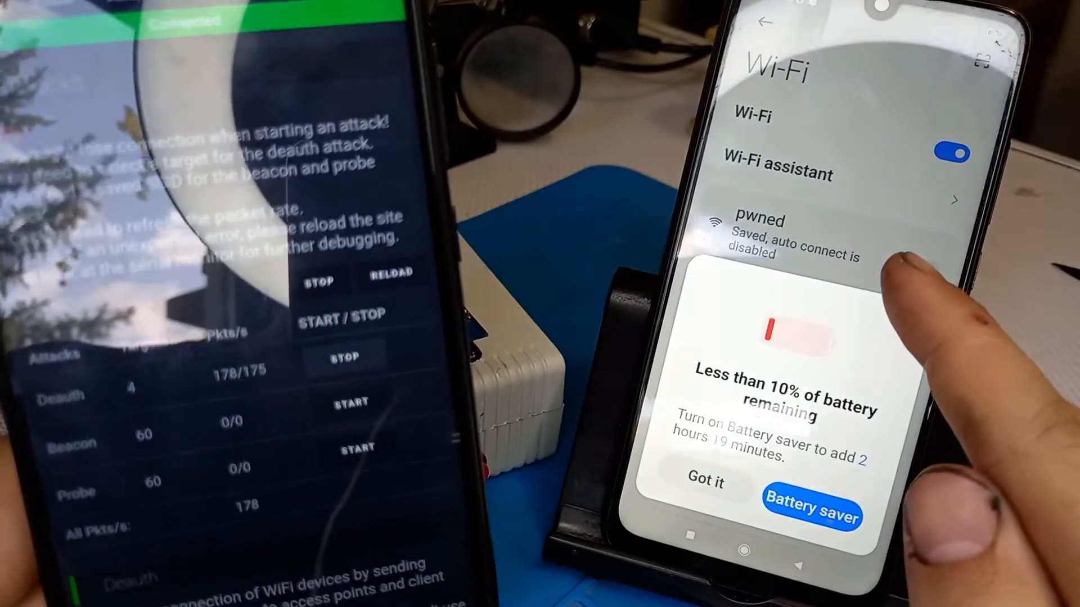
left_click(705, 483)
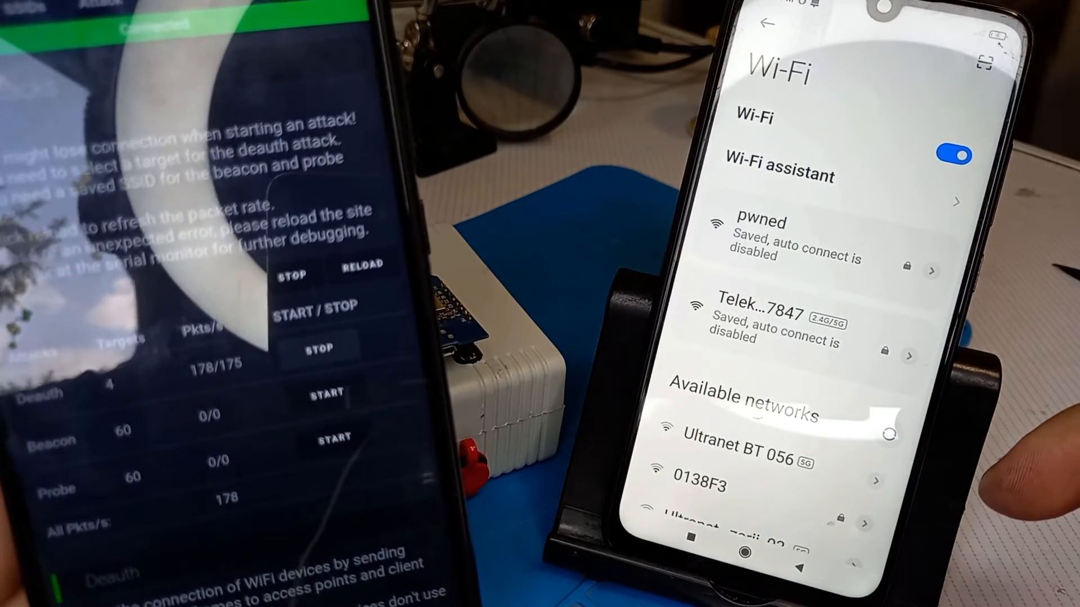
left_click(791, 318)
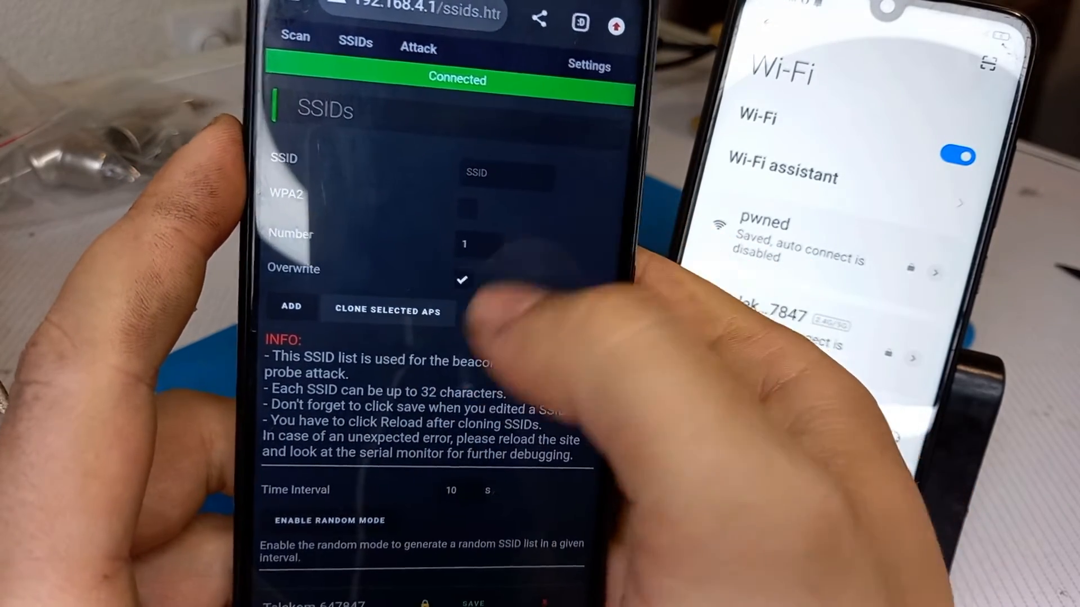
Step: Return to the attacks overview and start the beacon attack flooding fake Telekom networks
scroll("down", 3)
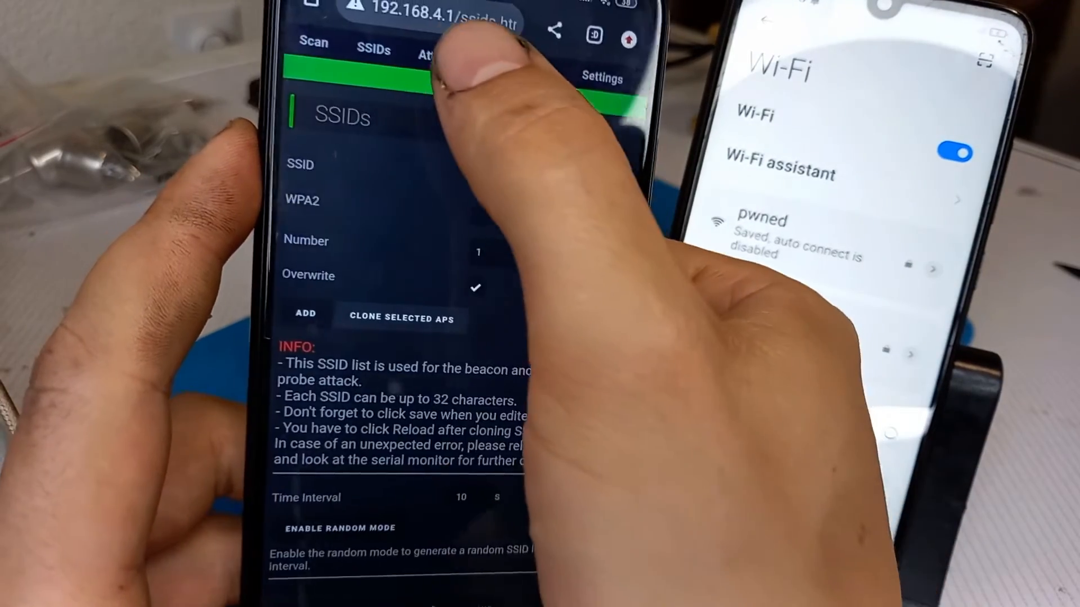
left_click(425, 54)
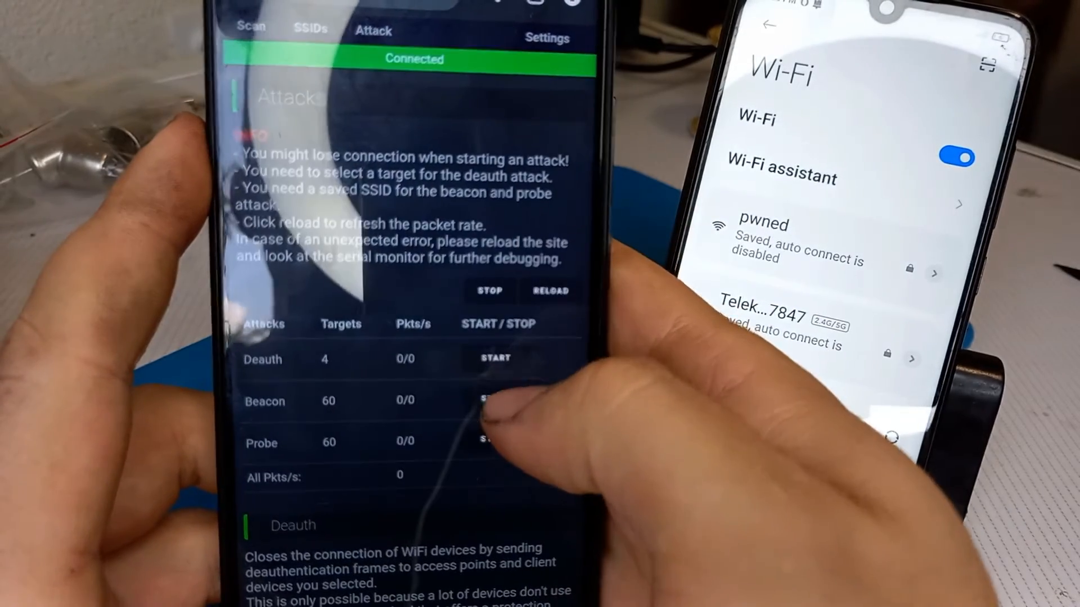
left_click(502, 400)
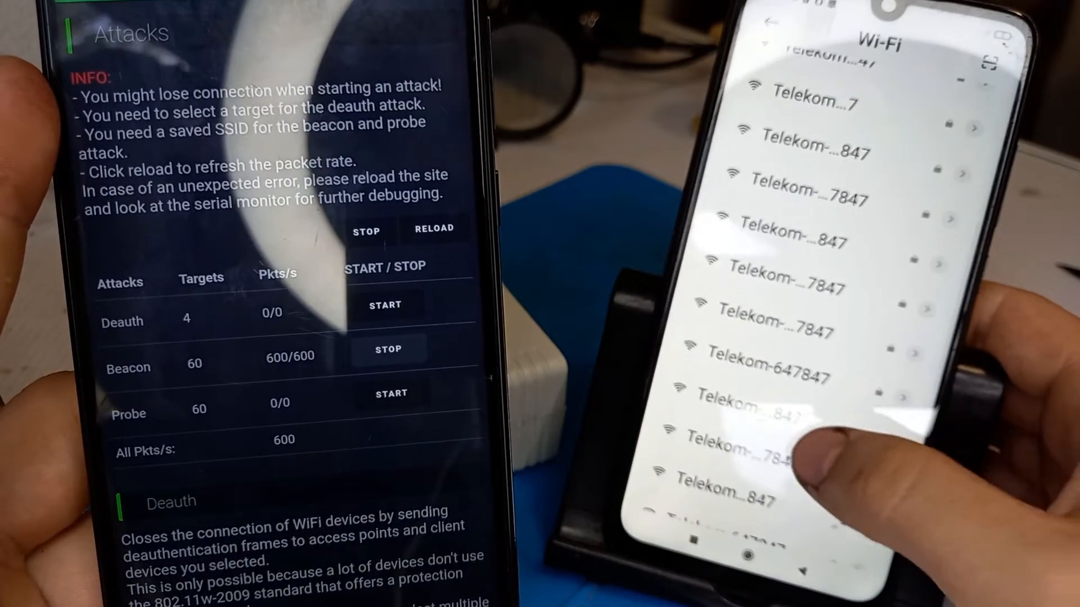
scroll("down", 3)
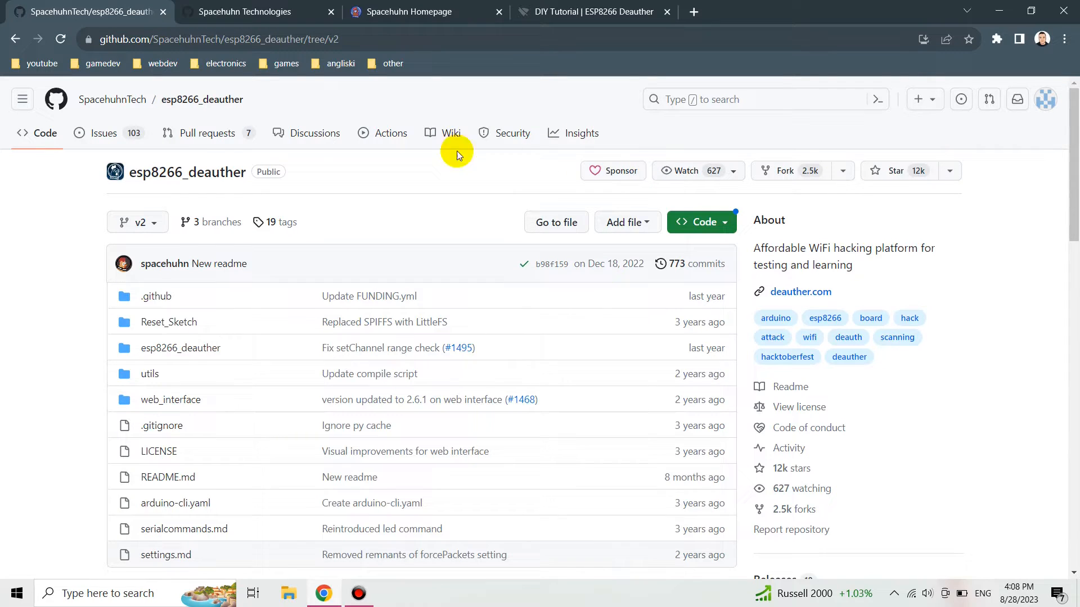
mouse_move(578, 477)
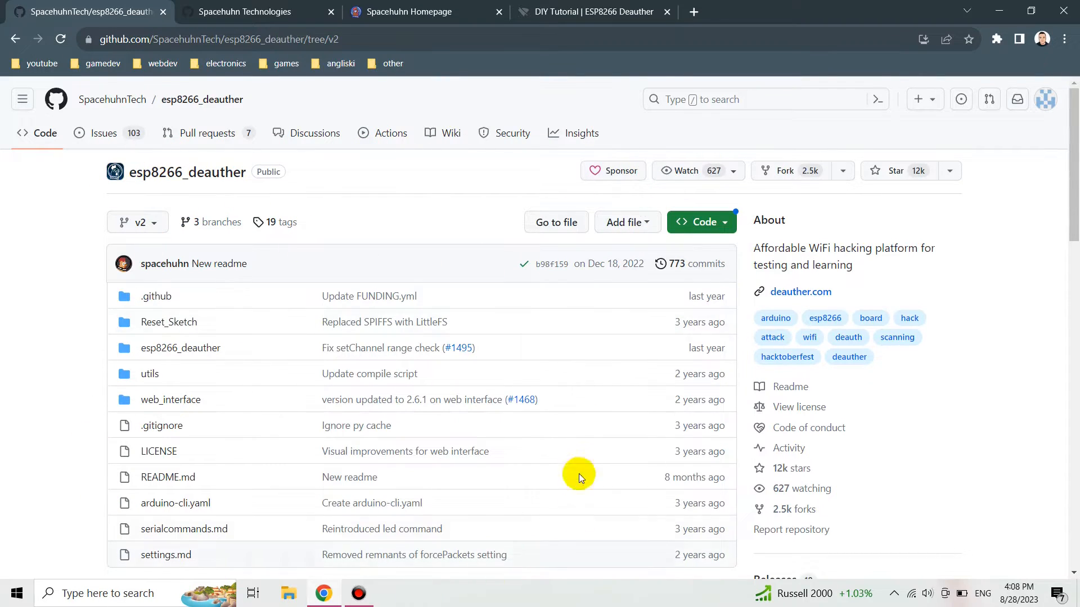
mouse_move(384, 112)
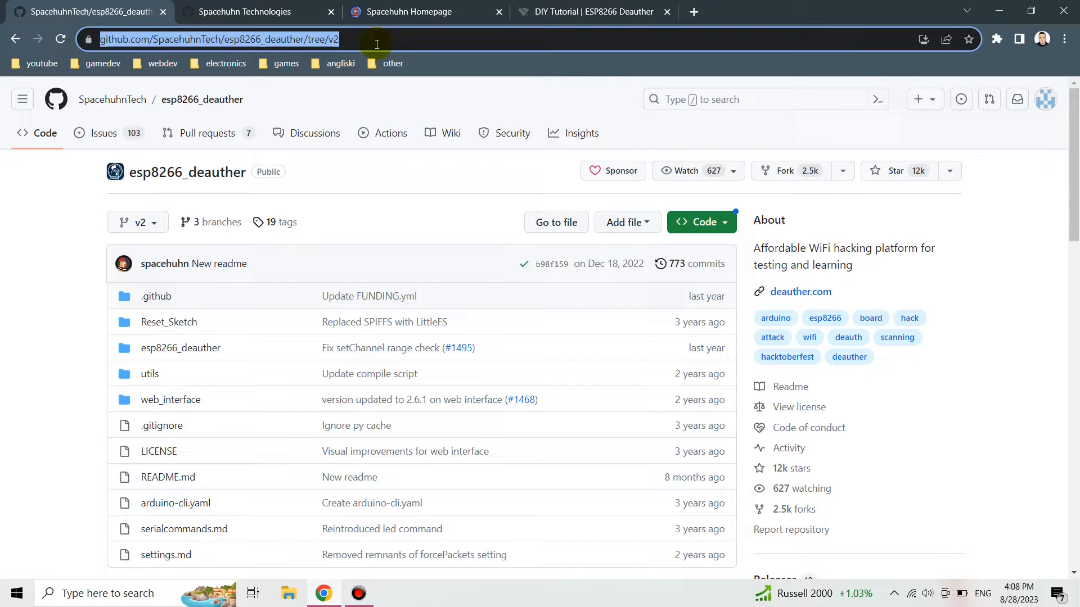
Step: Select the repository address and highlight the README's password for pwned
left_click(406, 210)
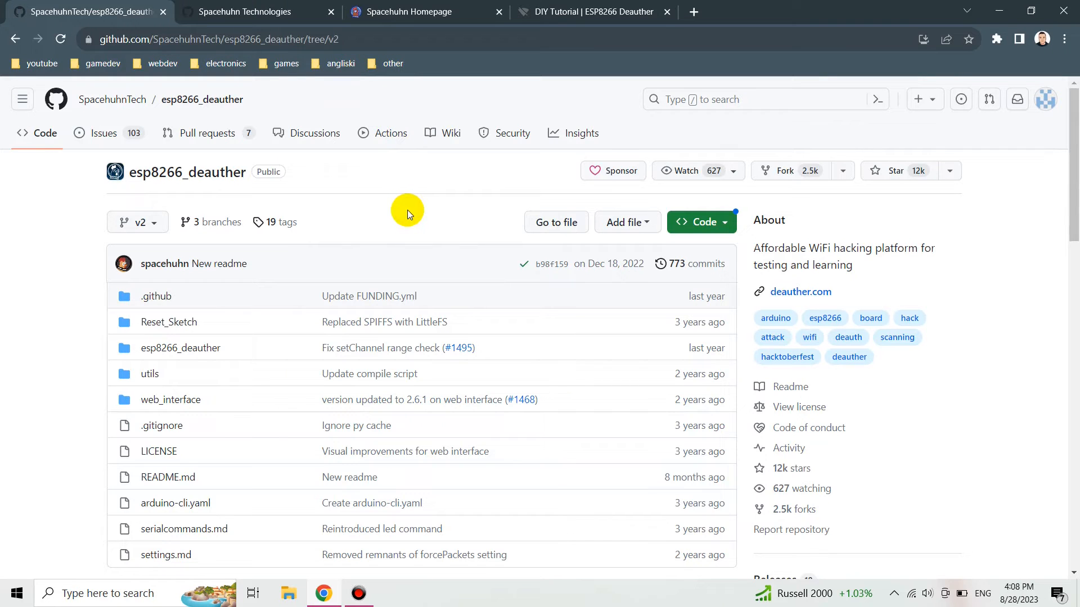
scroll("down", 3)
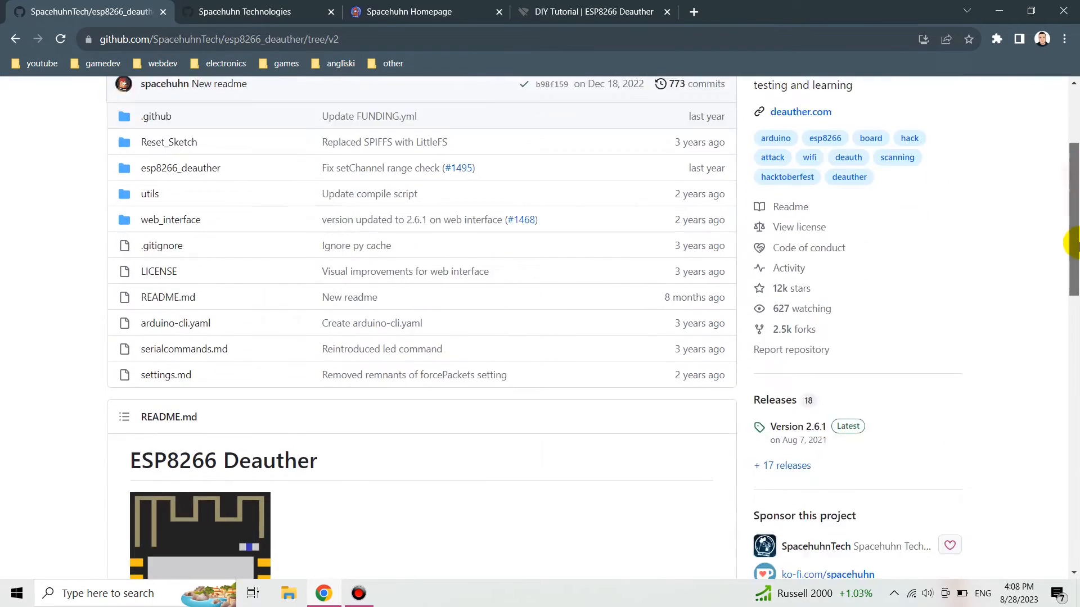
scroll("down", 3)
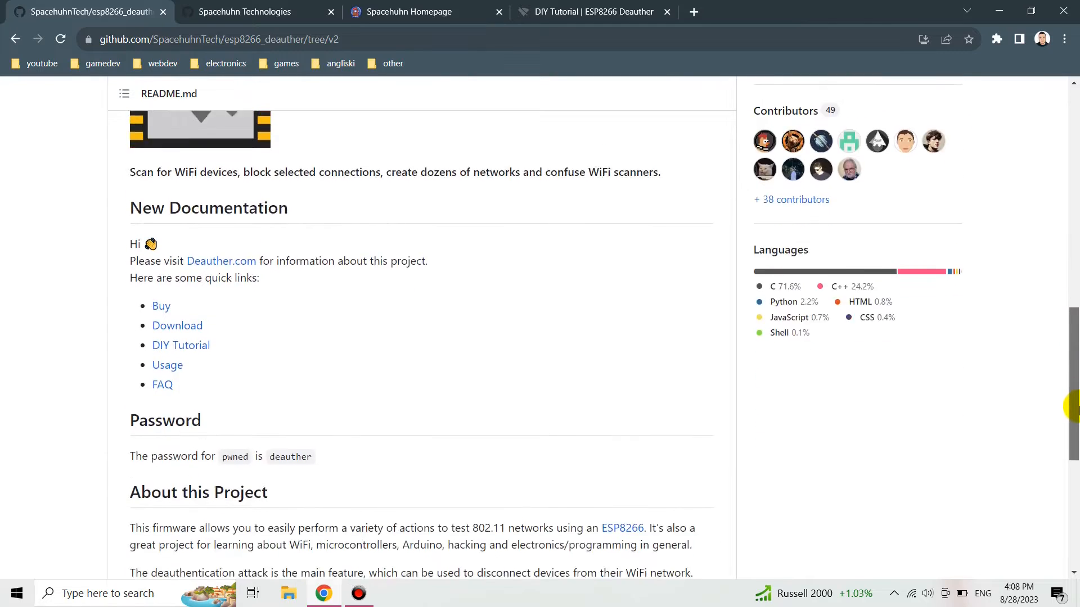
scroll("down", 3)
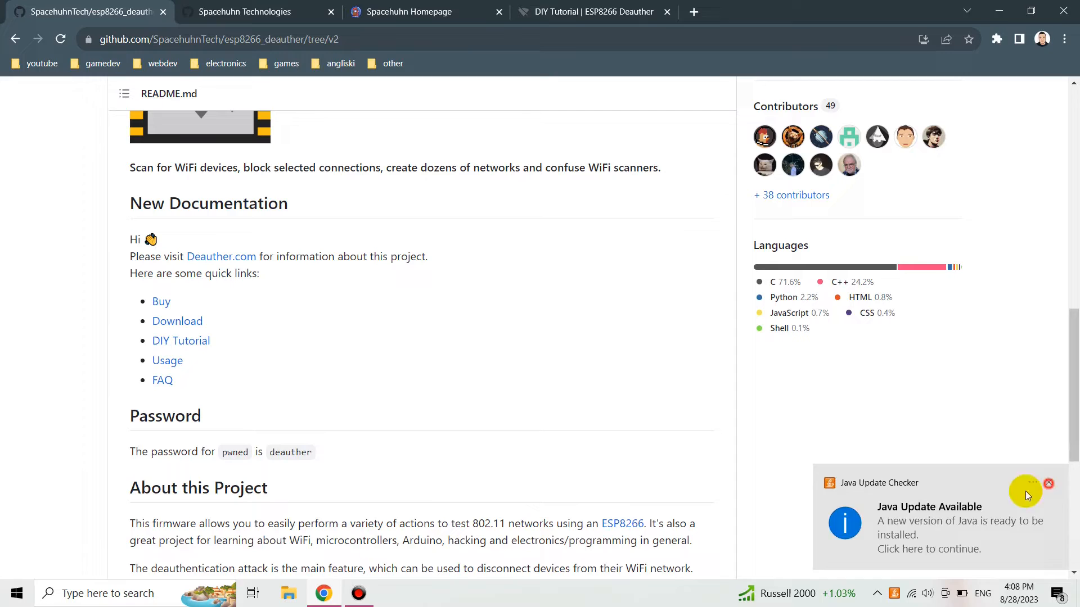
left_click_drag(130, 452, 311, 452)
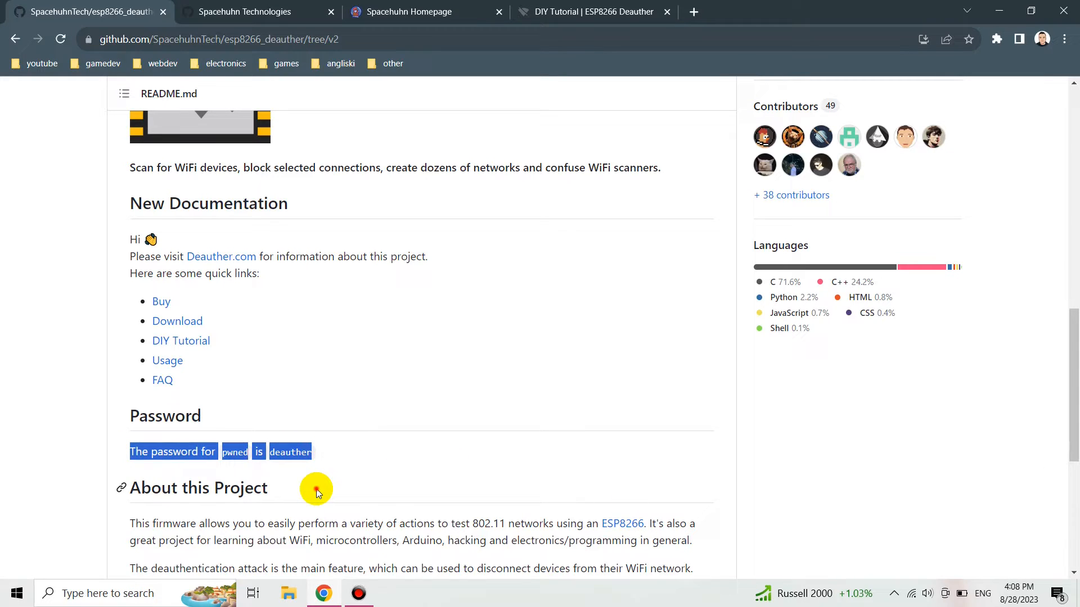
Step: View the Spacehuhn Technologies organisation page, highlight its name, and switch to the DIY Tutorial page
left_click(317, 491)
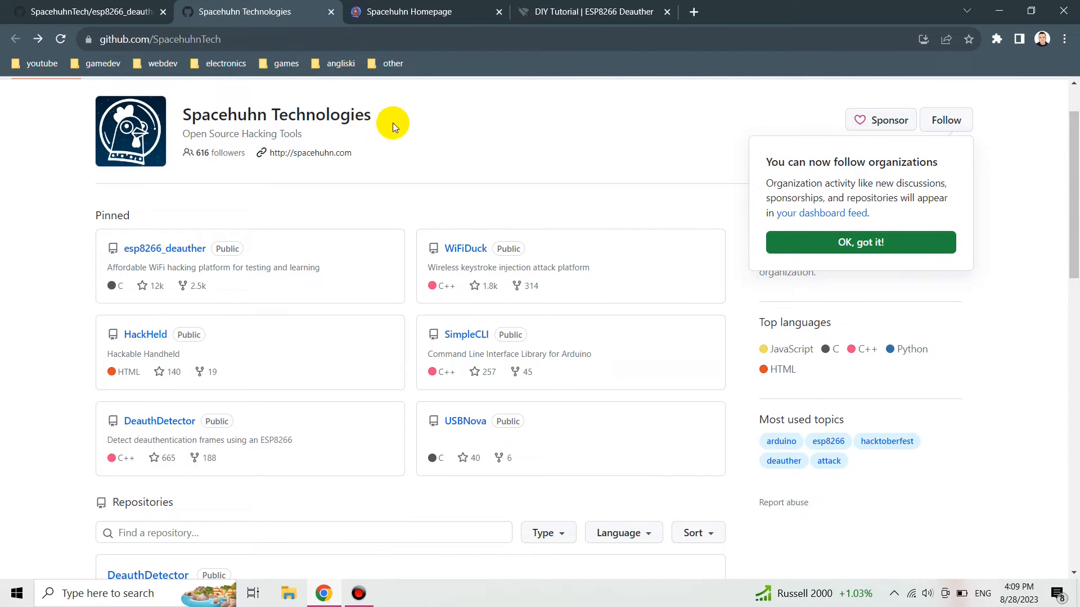
double_click(275, 115)
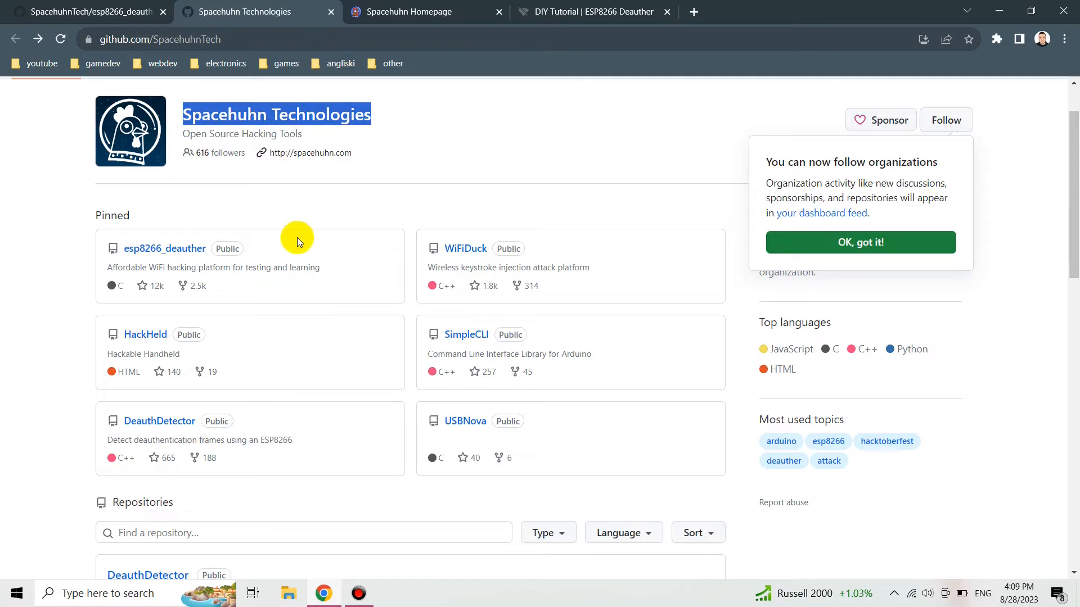
left_click(593, 11)
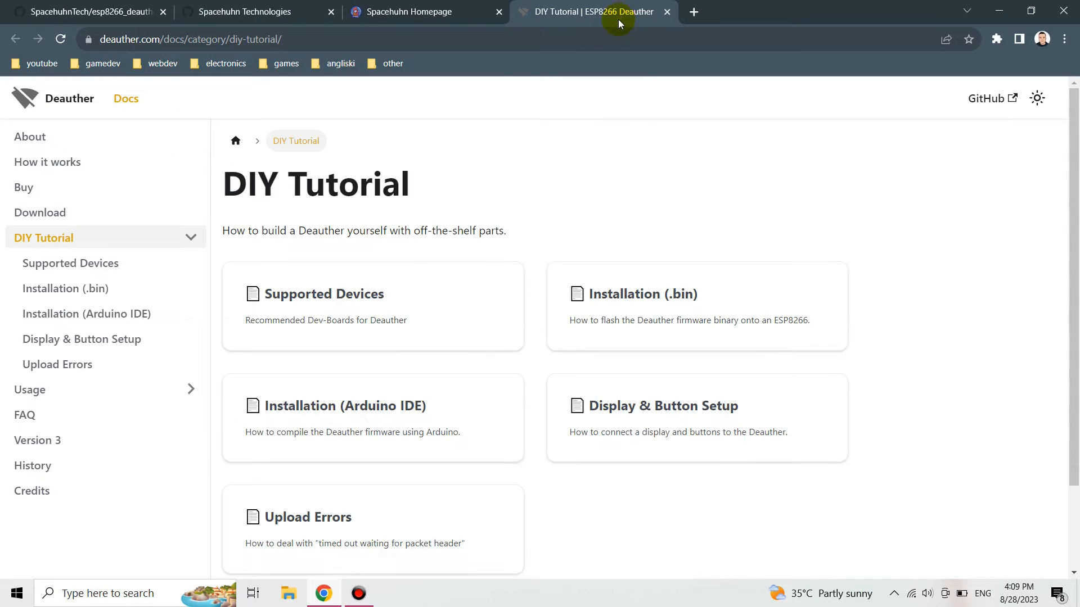
mouse_move(627, 210)
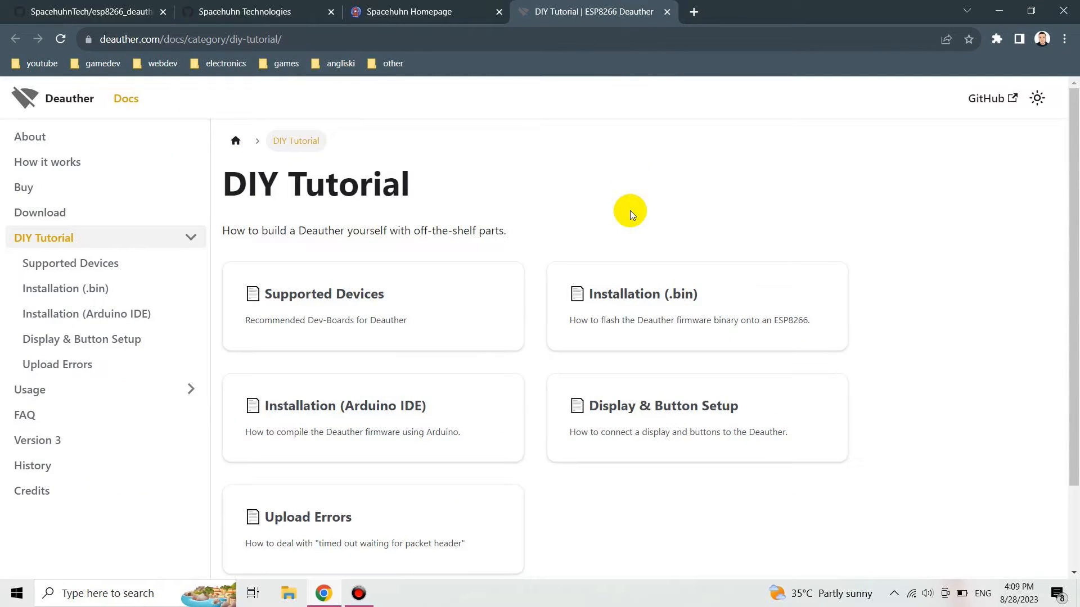
Step: In Supported Devices highlight the 'ESP32 is not supported' note, then move to the Arduino IDE installation guide
left_click(323, 294)
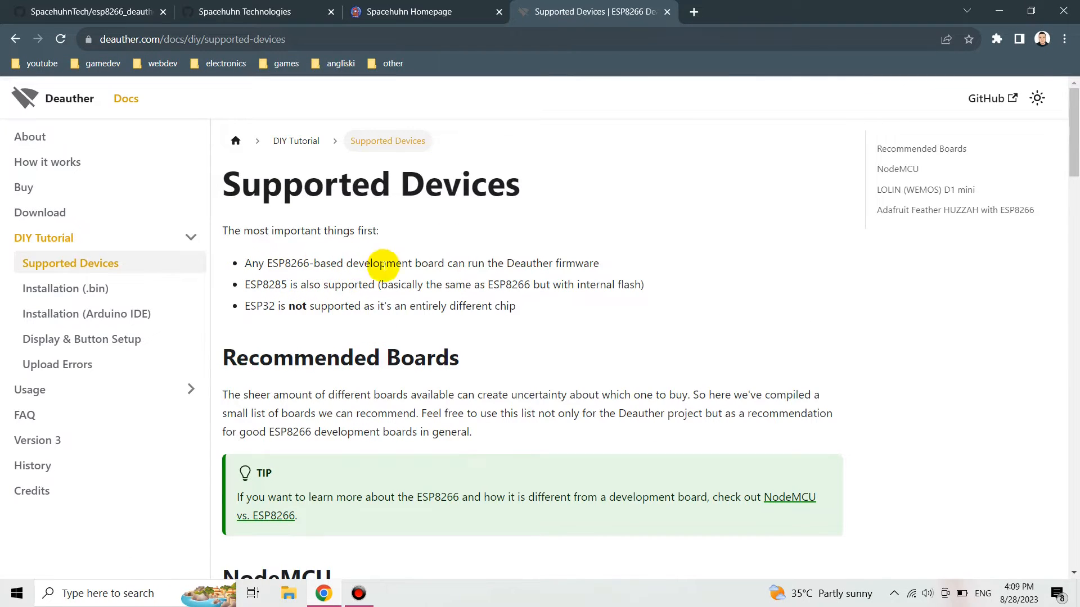
mouse_move(609, 263)
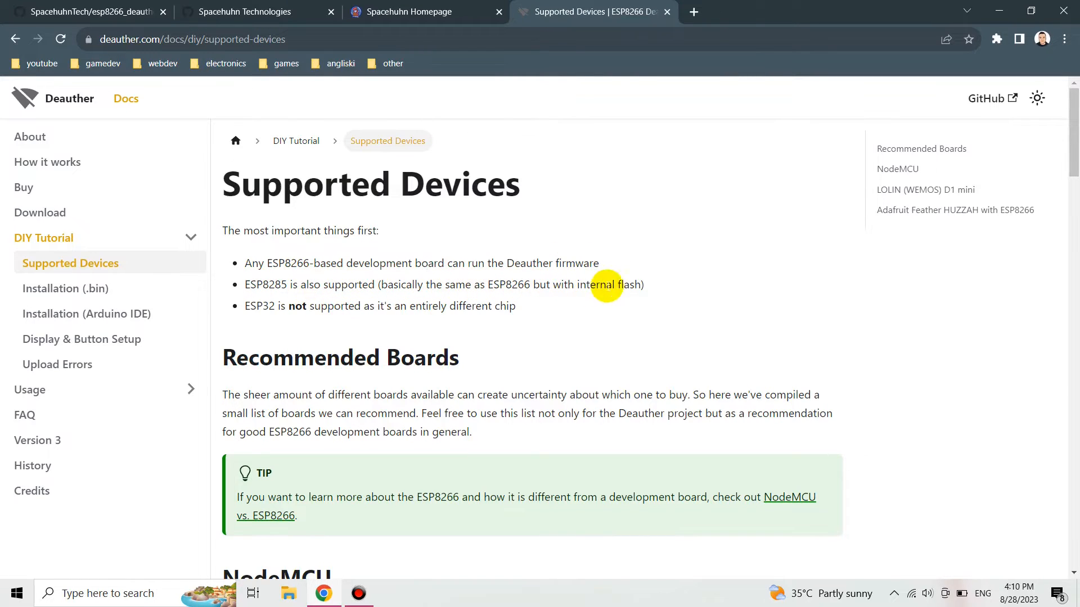
left_click_drag(245, 306, 461, 305)
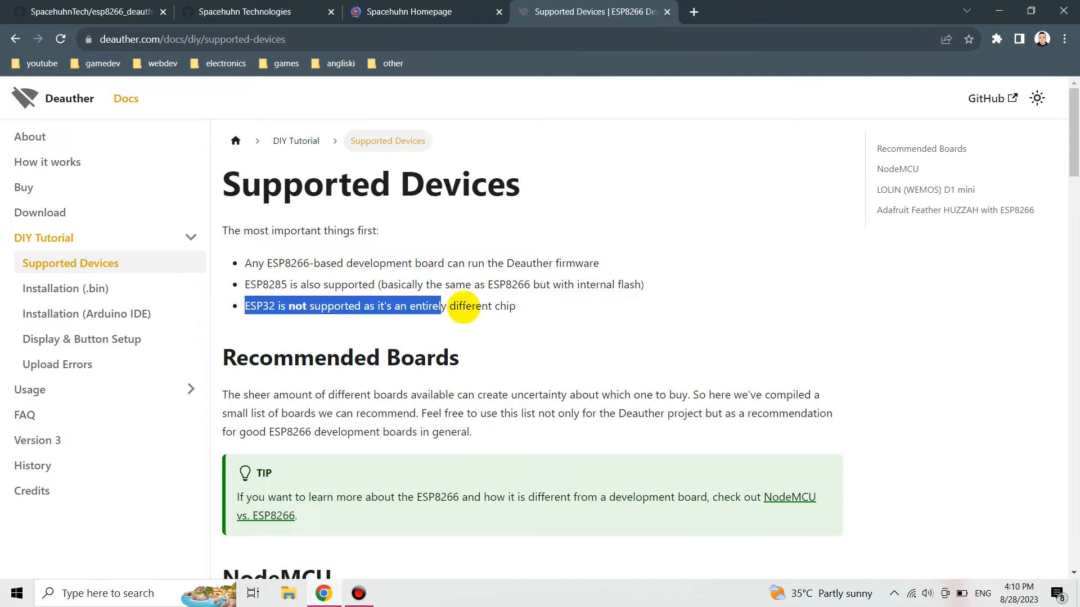
left_click_drag(438, 306, 515, 306)
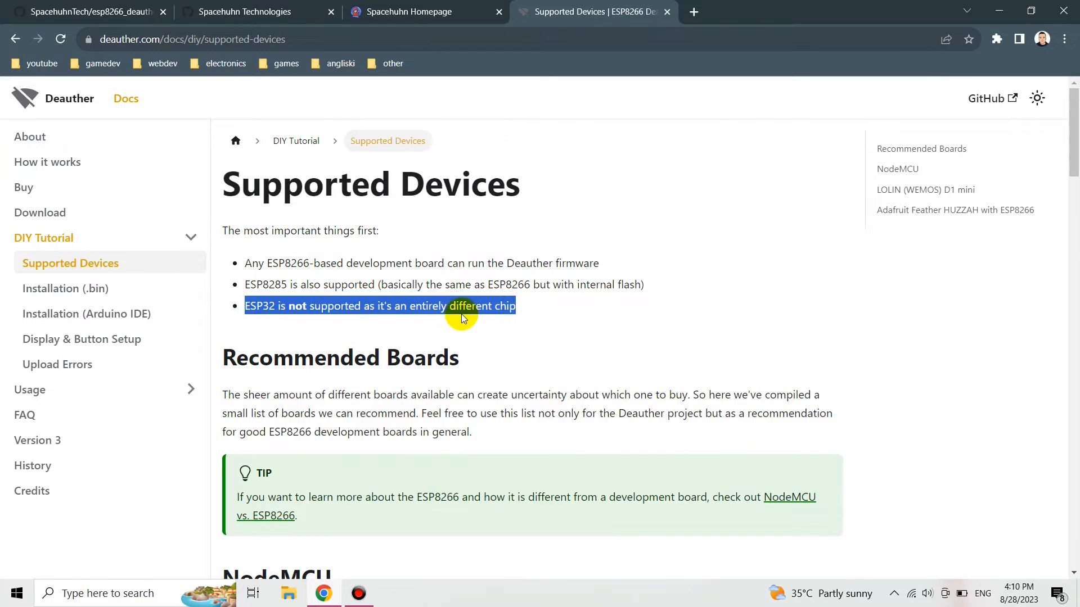
mouse_move(512, 324)
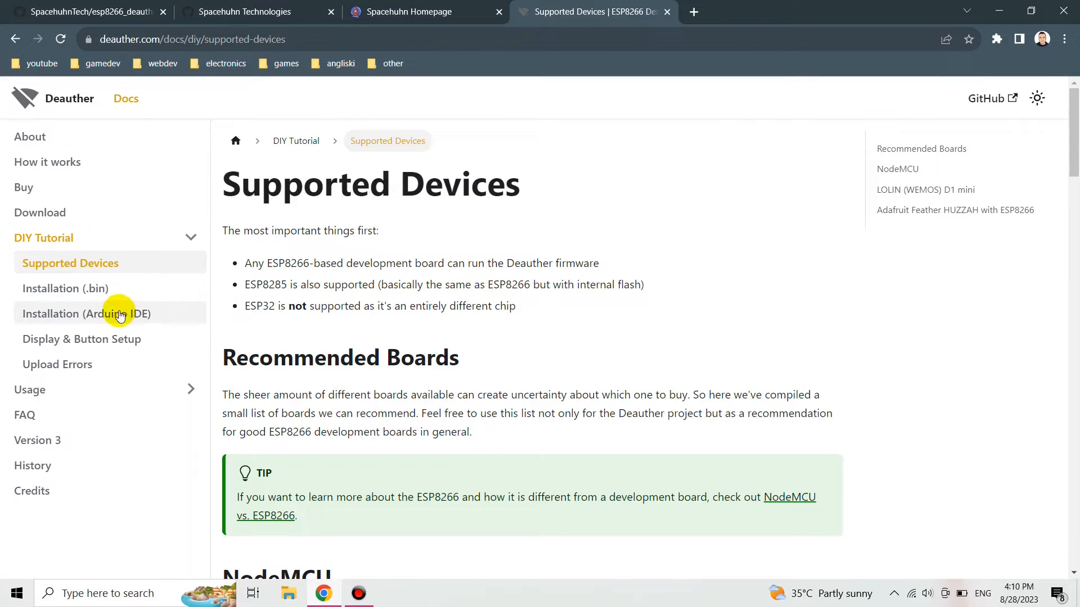
left_click(85, 314)
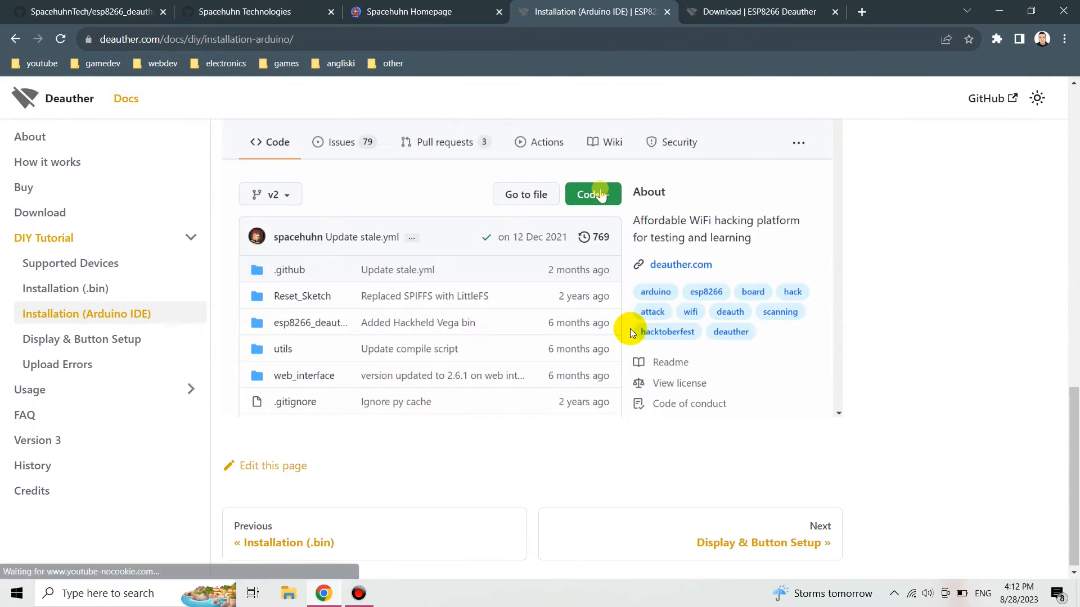
Step: Follow the animation downloading the Deauther ZIP via Code > Download ZIP and extracting the archive
left_click(593, 195)
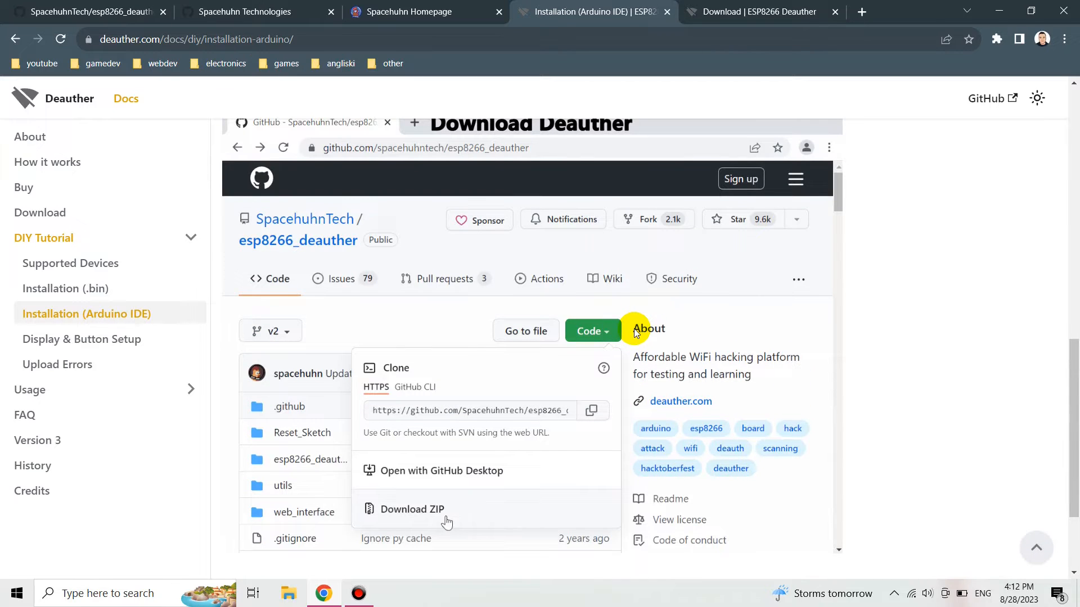
left_click(412, 509)
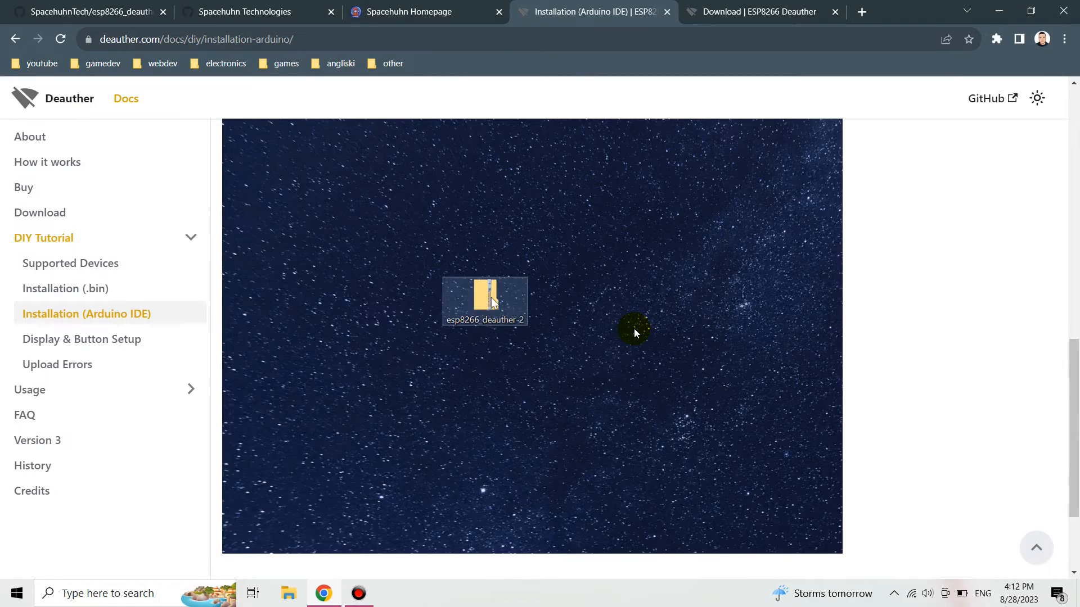
double_click(483, 299)
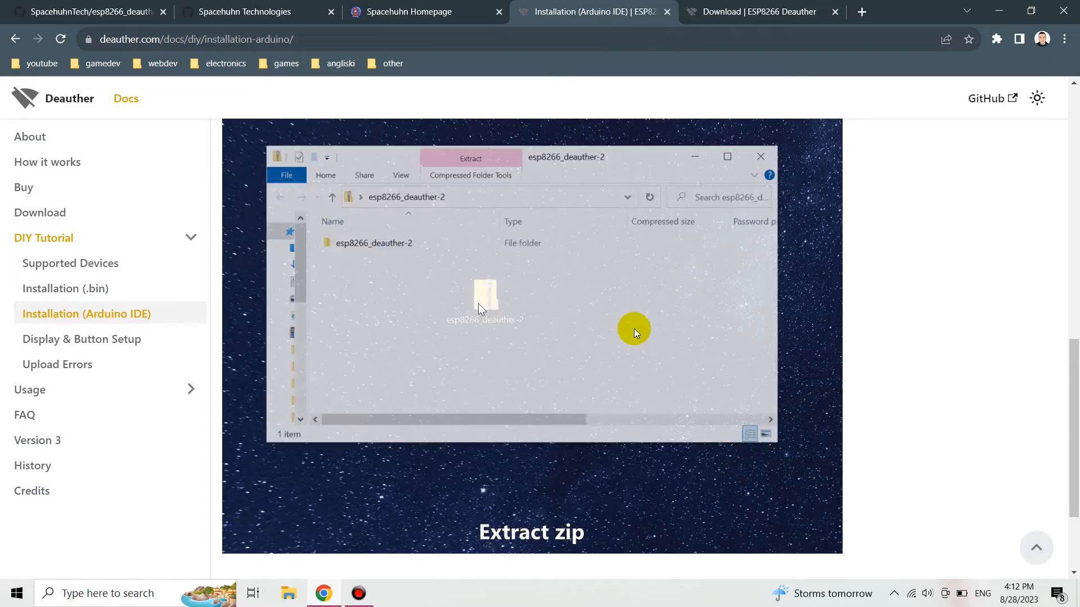
left_click(375, 243)
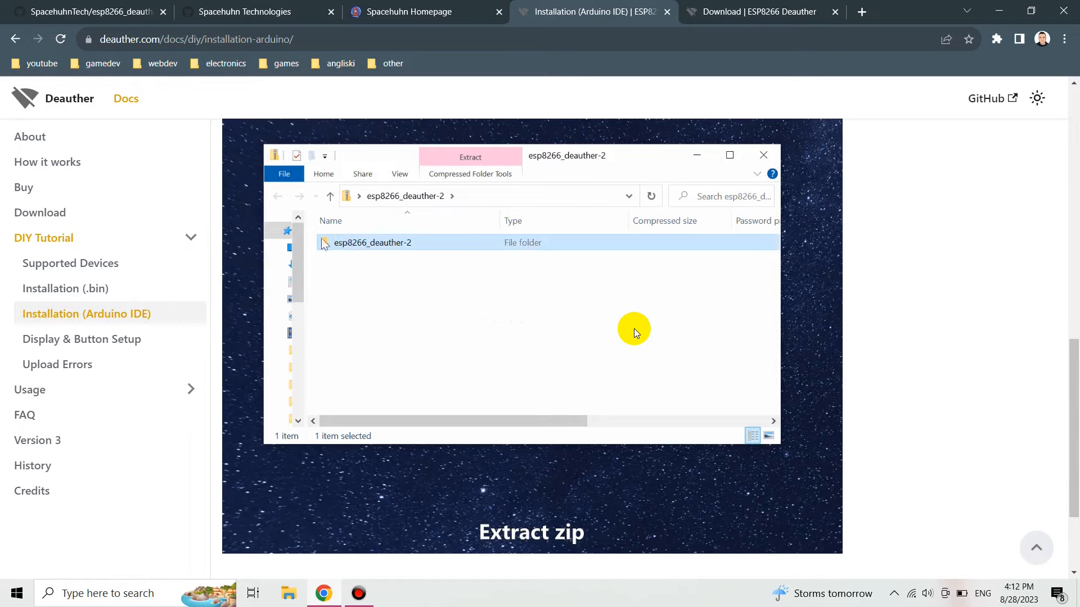
left_click_drag(371, 243, 546, 482)
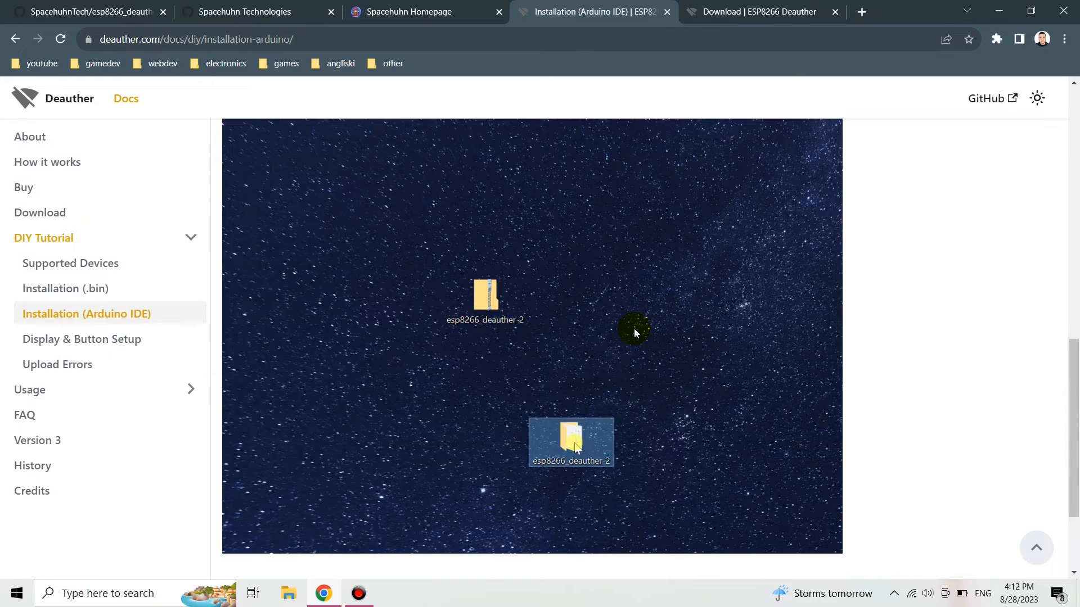
Step: Follow the animation into the extracted folder and launch esp8266_deauther.ino in Arduino IDE
double_click(570, 441)
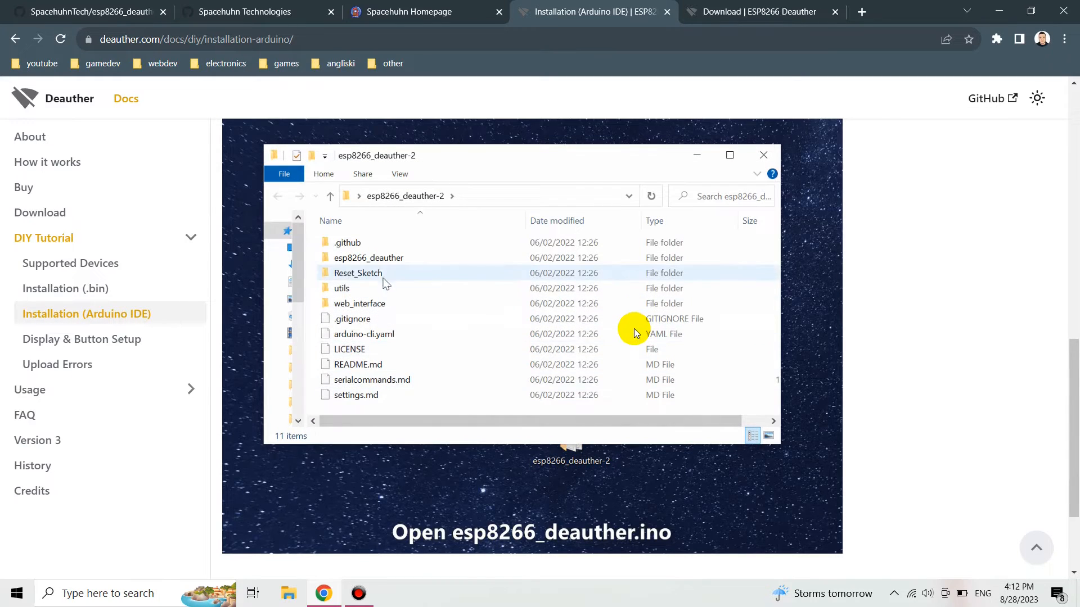
double_click(369, 257)
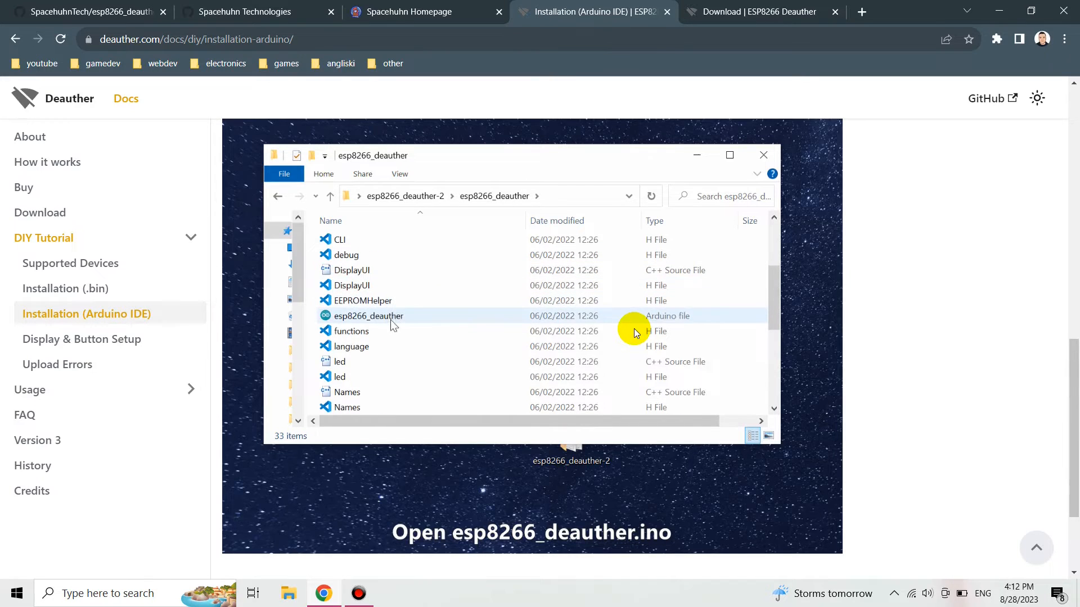
double_click(369, 315)
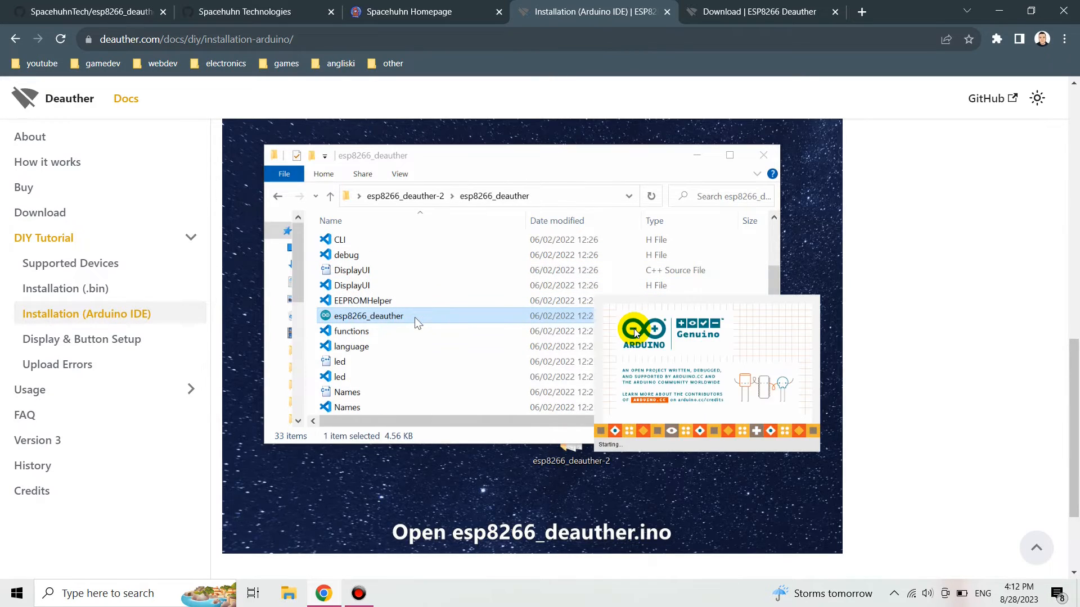
Step: Follow the guide adding the Spacehuhn package_spacehuhn_index board manager URL in File > Preferences
double_click(367, 315)
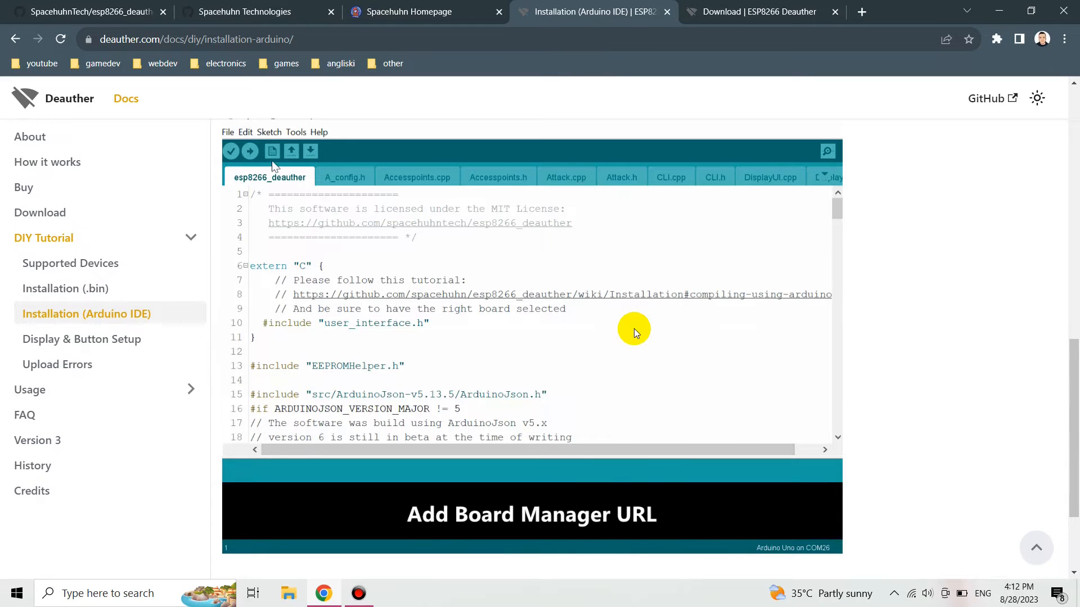
left_click(227, 131)
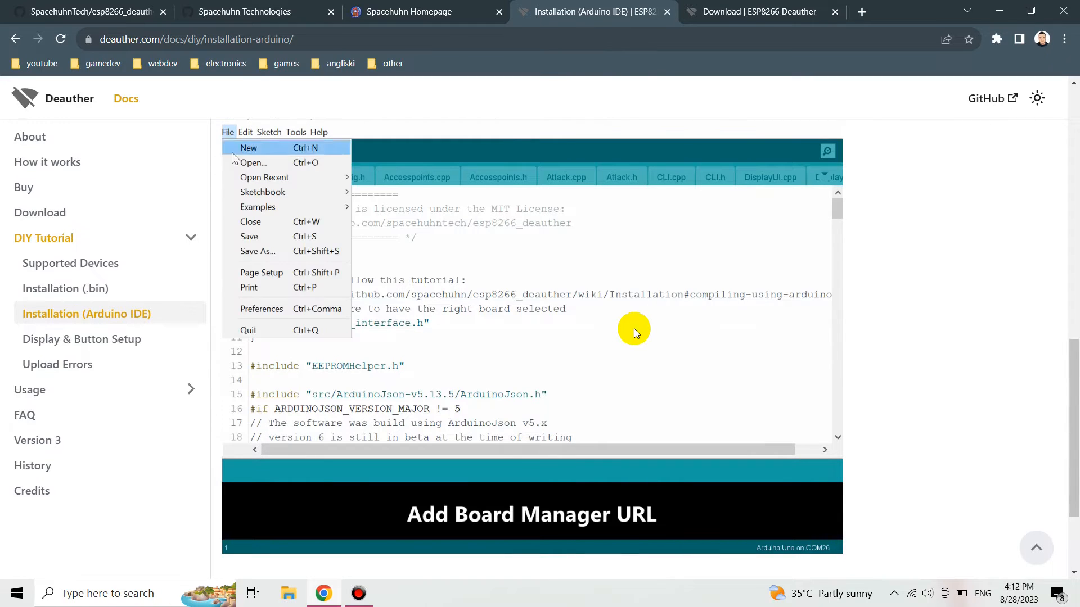
left_click(262, 308)
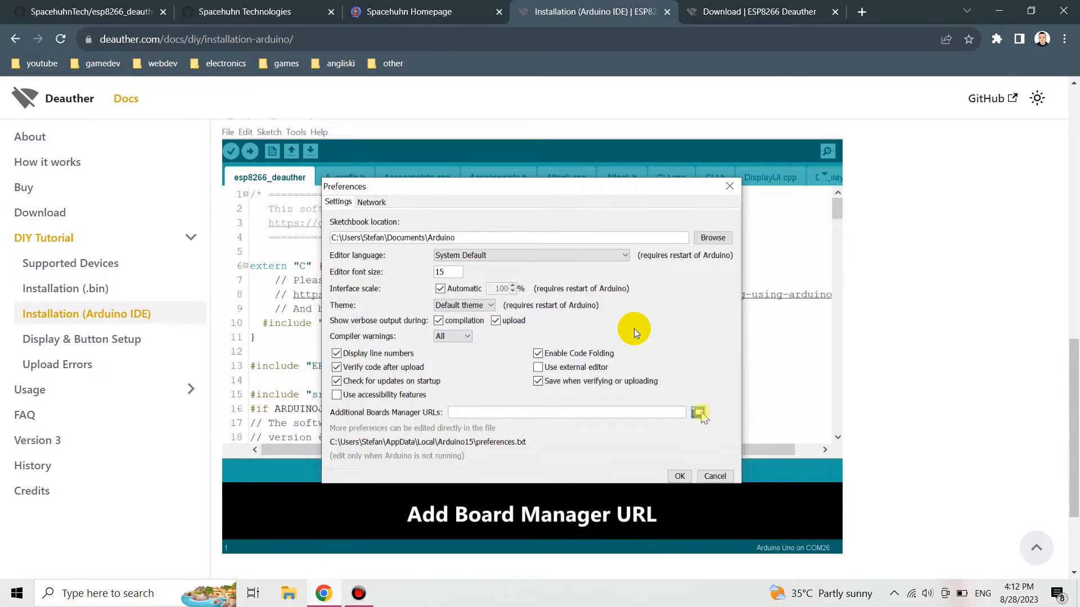
left_click(699, 411)
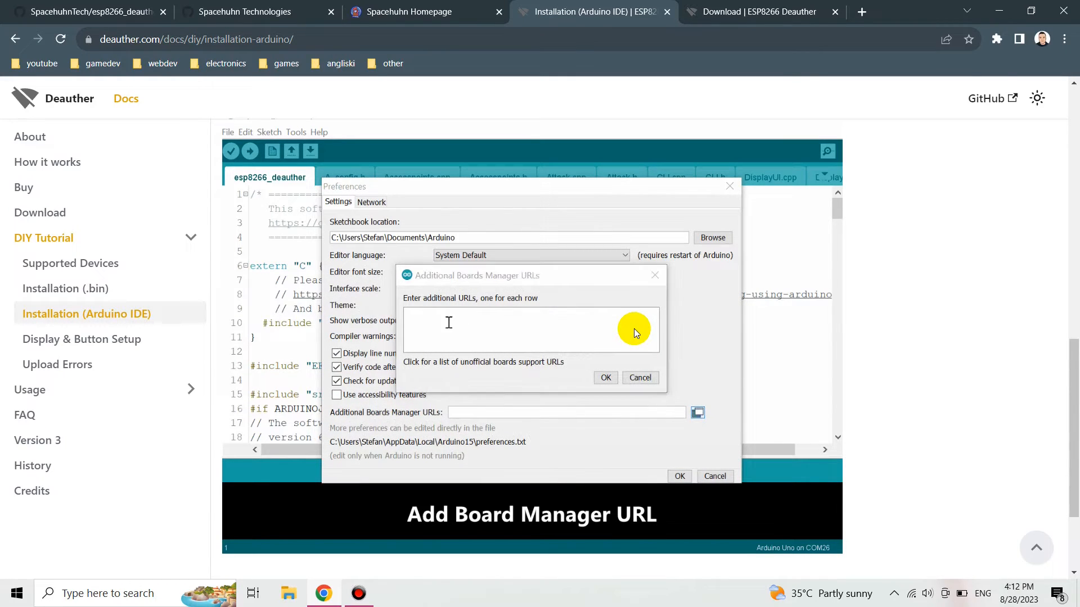
type("https://raw.githubusercontent.com/SpacehuhnTech/arduino/main/package_spacehuhn_index.json")
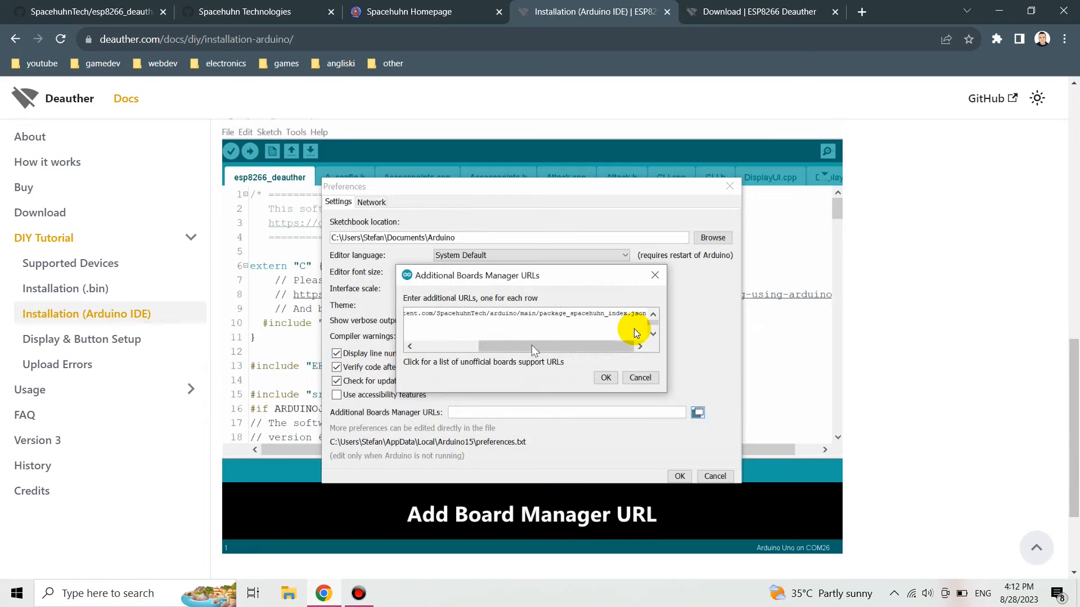
left_click(605, 378)
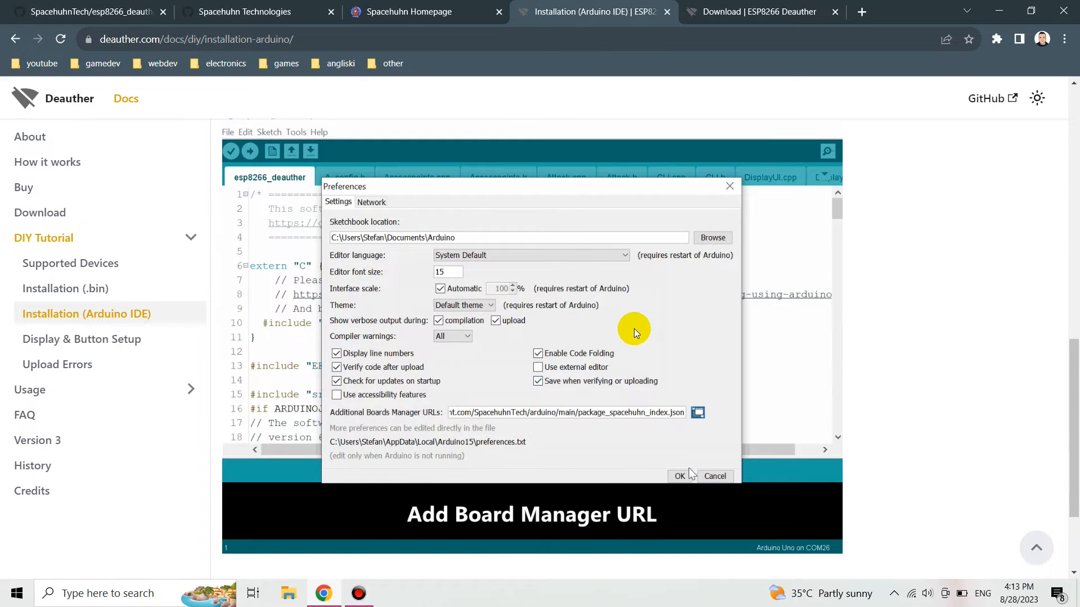
left_click(679, 476)
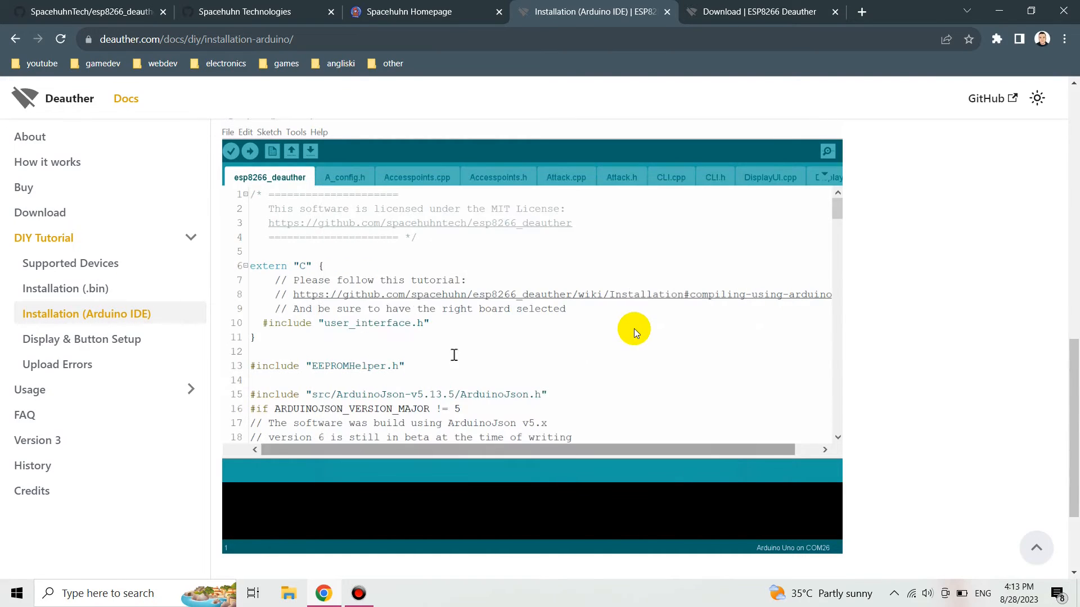
Step: Follow the guide searching 'deauther' in Boards Manager and installing Deauther ESP8266 Boards 2.7.5
left_click(295, 132)
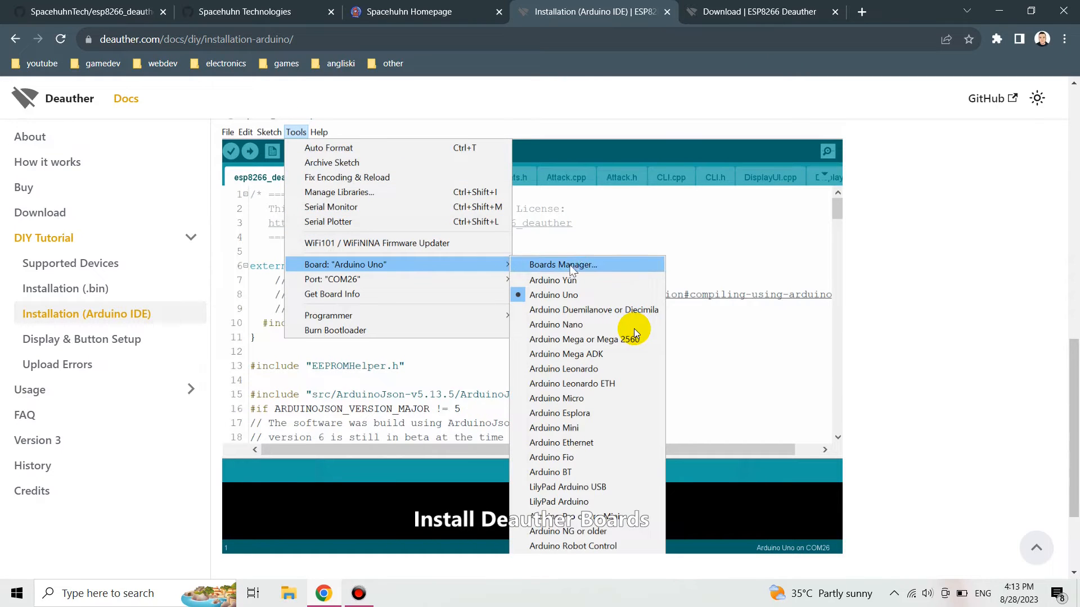
left_click(563, 265)
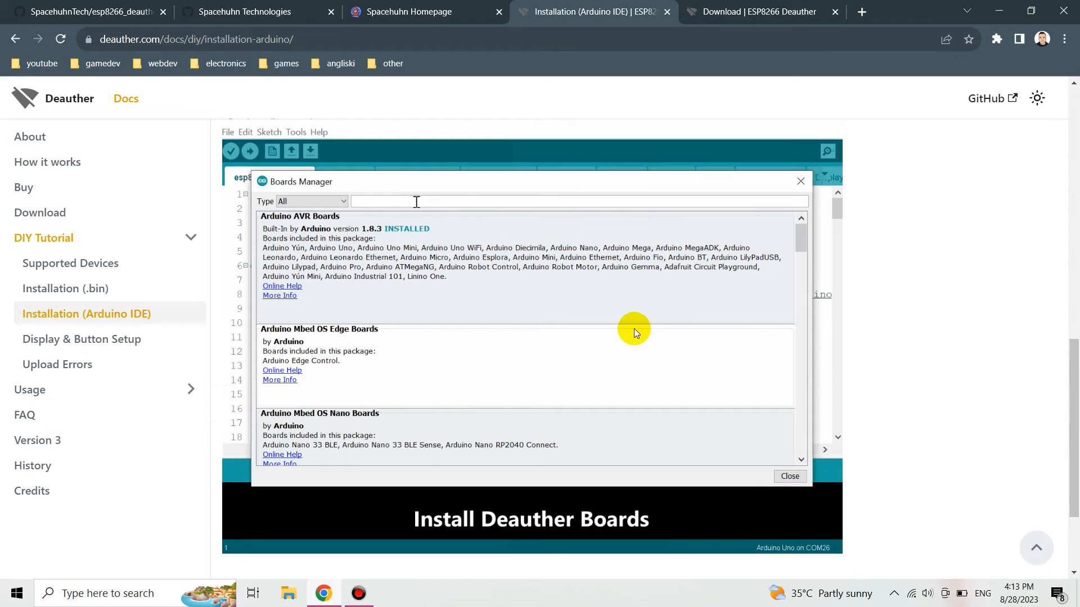
type("deauther")
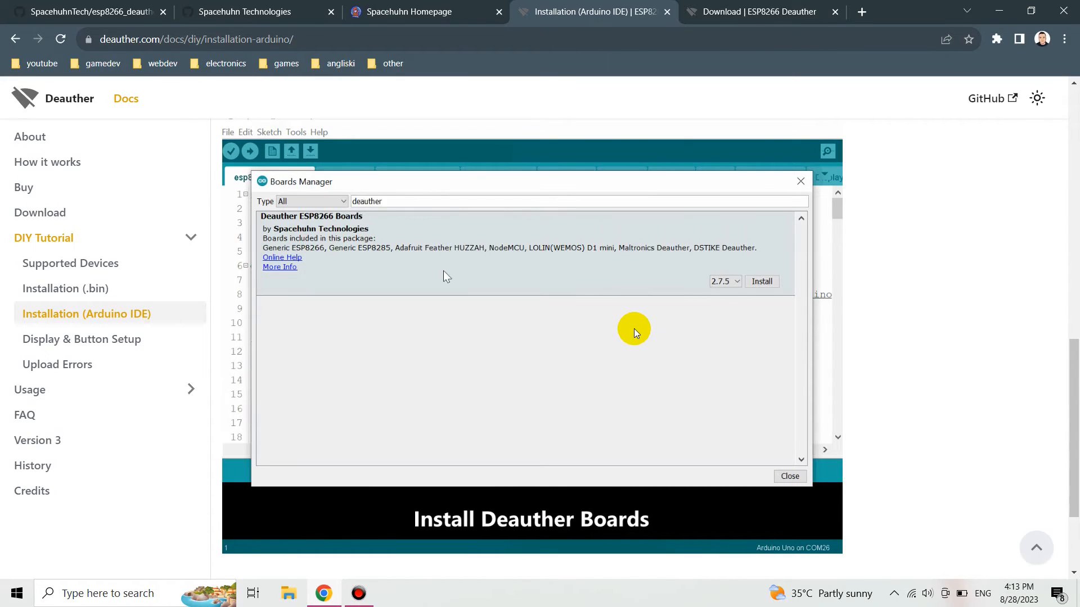
left_click(761, 281)
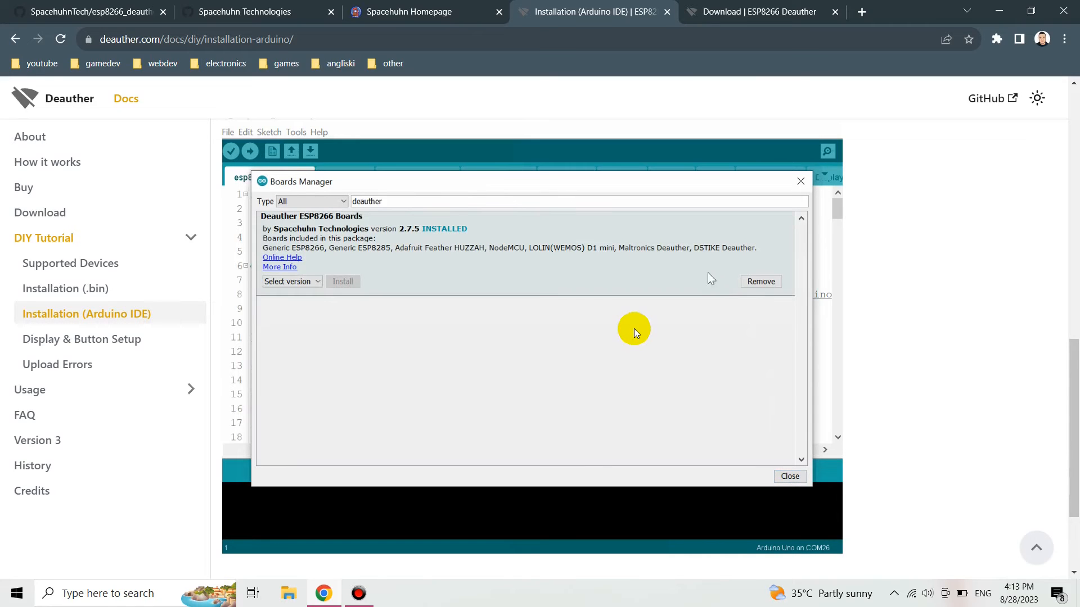
mouse_move(799, 181)
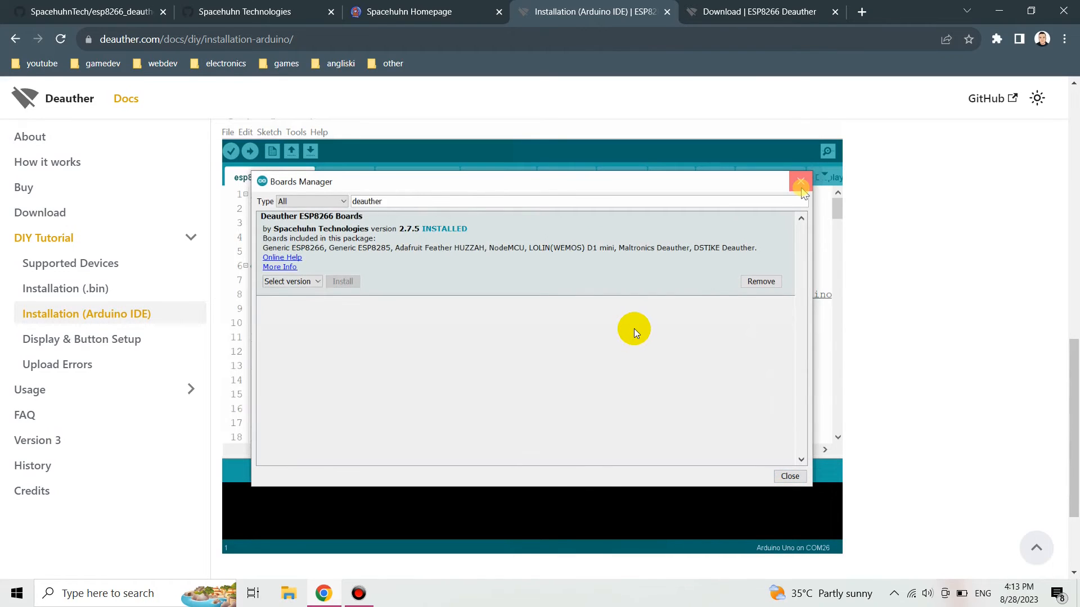
Step: Follow the guide selecting the LOLIN(WEMOS) D1 mini board and port COM26 from the Tools menu
left_click(296, 132)
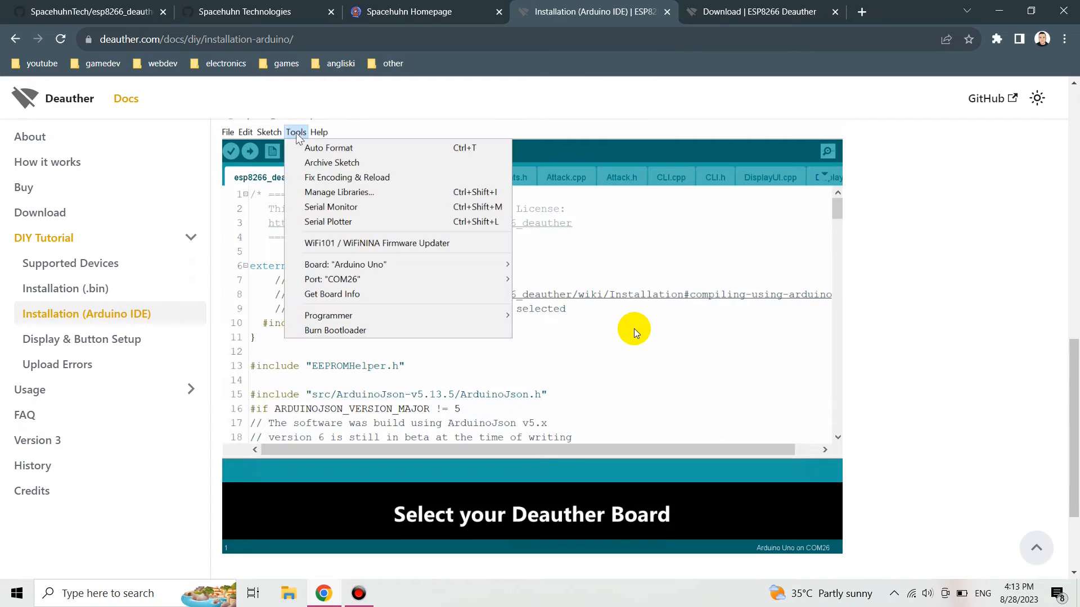
mouse_move(344, 264)
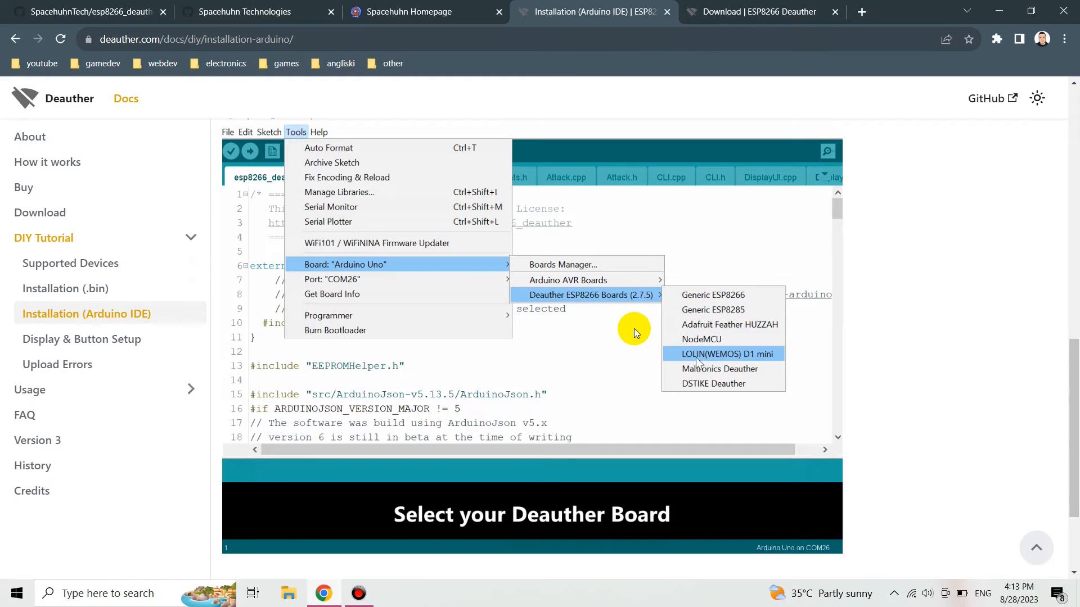
left_click(723, 353)
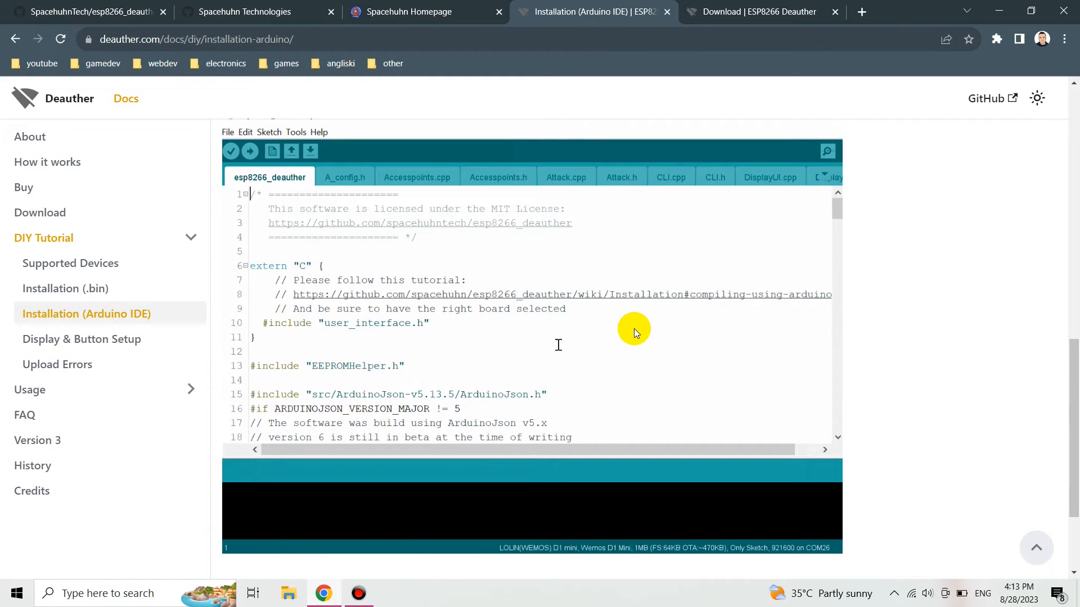
left_click(296, 131)
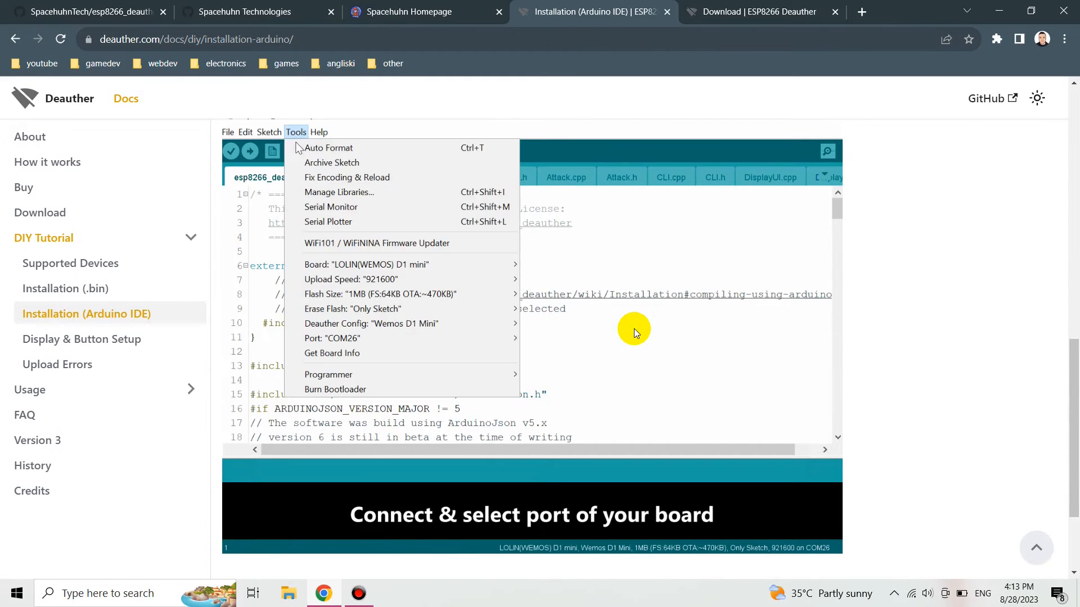
mouse_move(333, 339)
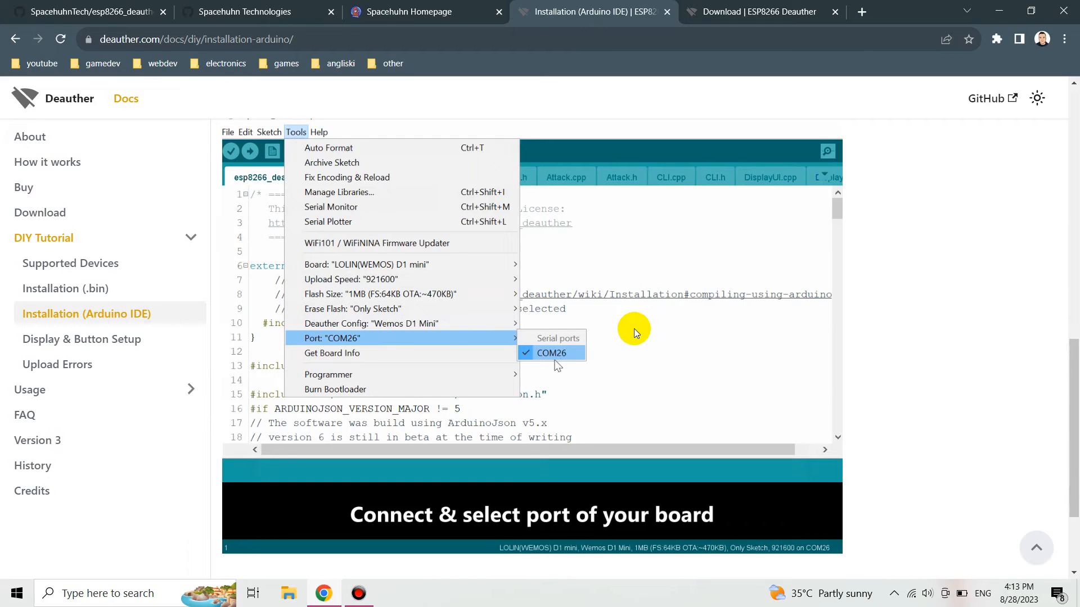
left_click(552, 352)
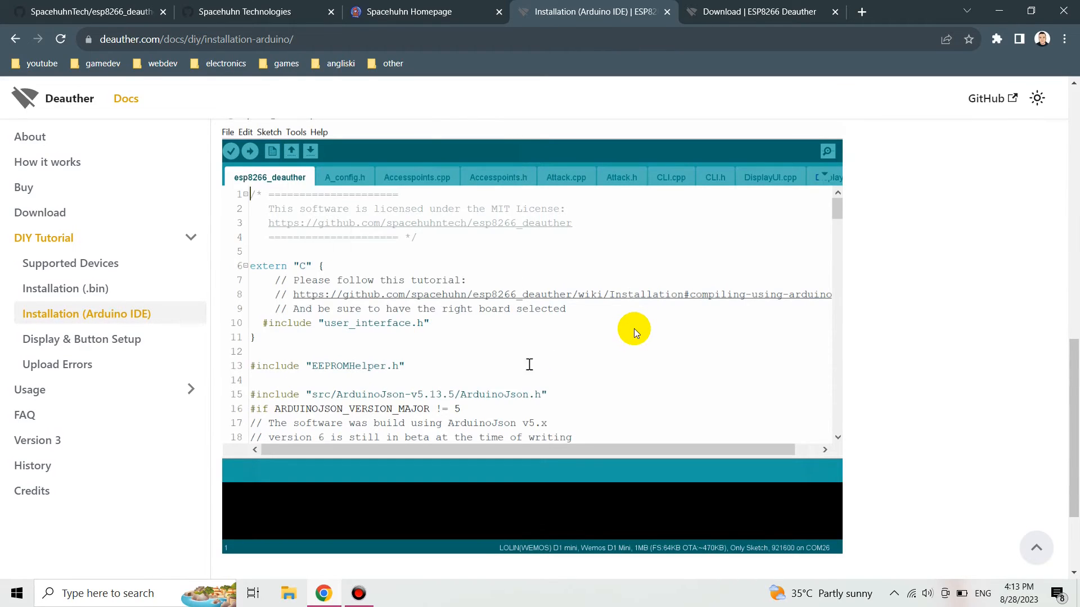
Step: Follow the guide setting Erase Flash to All Flash Contents and starting the upload compilation
left_click(294, 132)
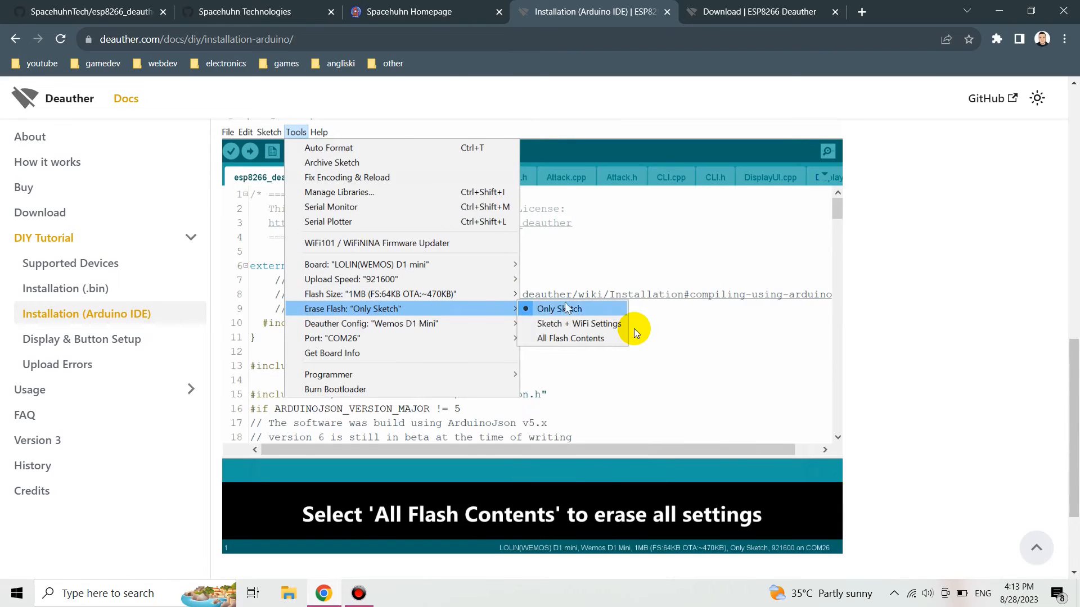
mouse_move(569, 338)
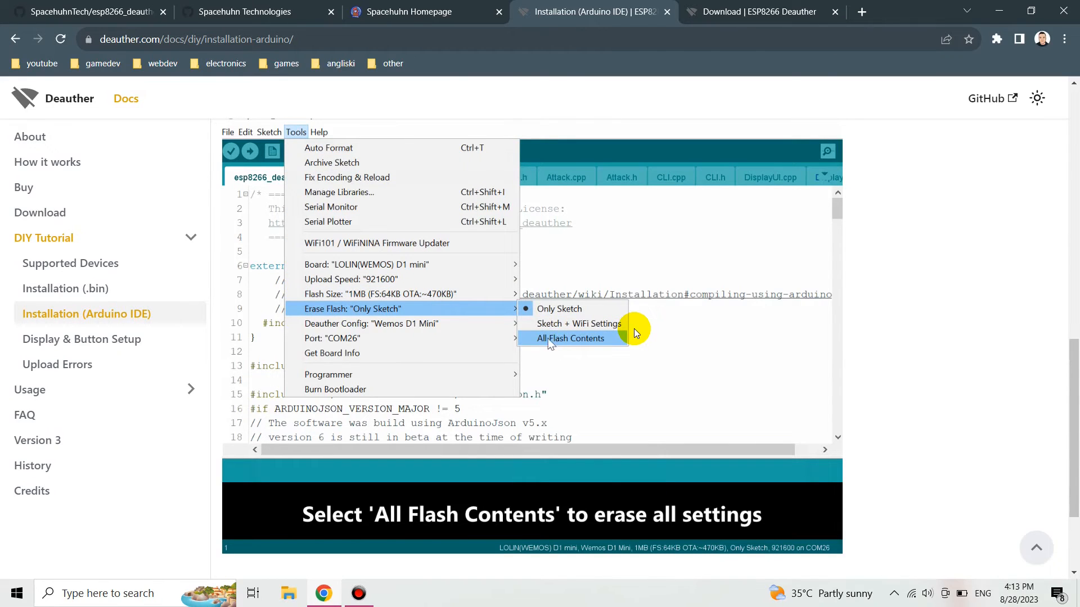
left_click(570, 338)
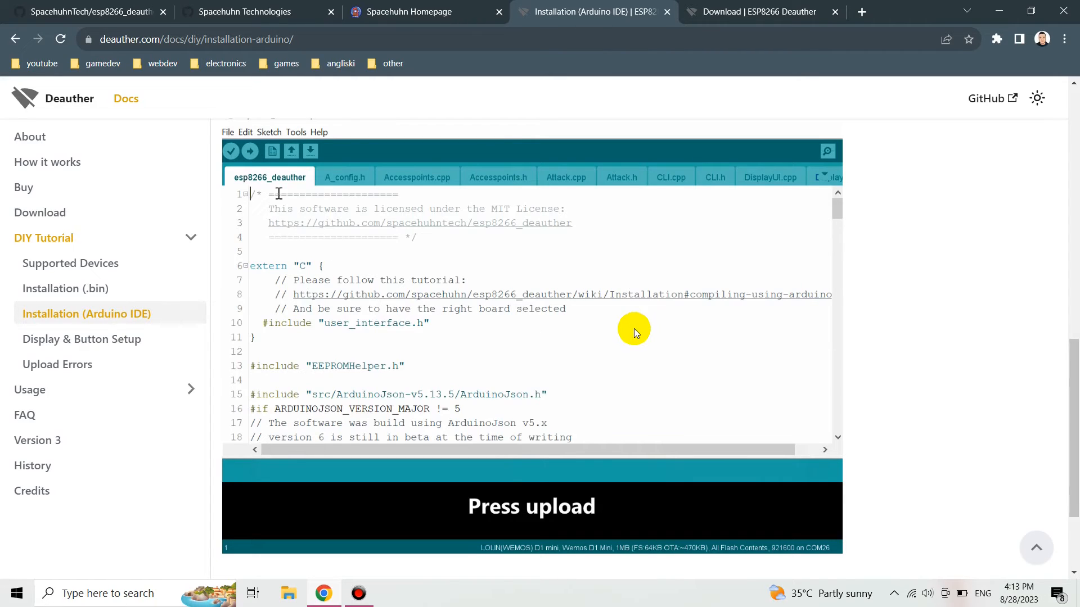
left_click(249, 151)
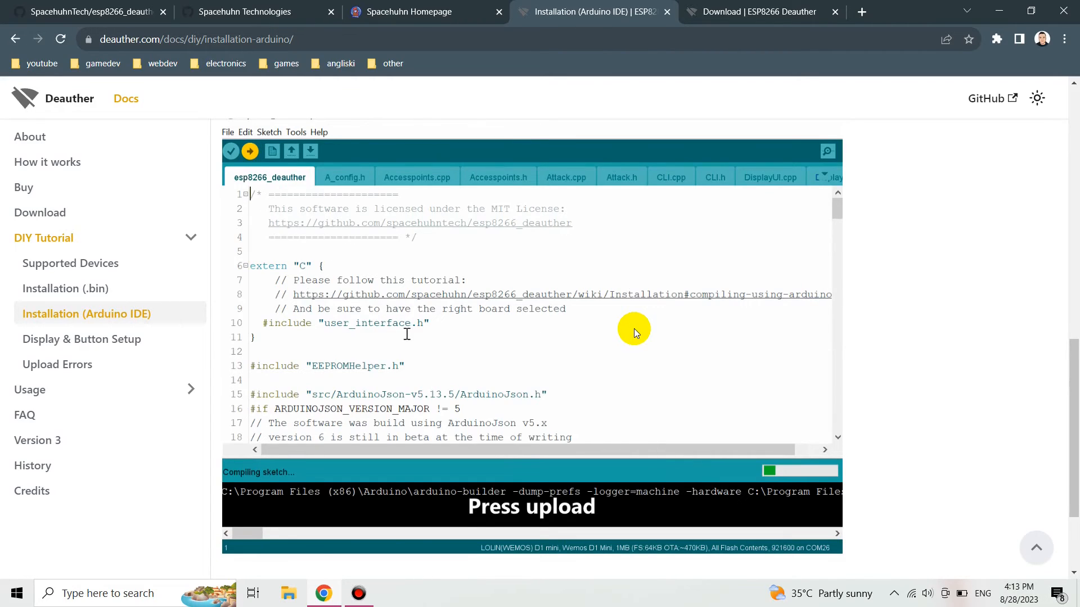